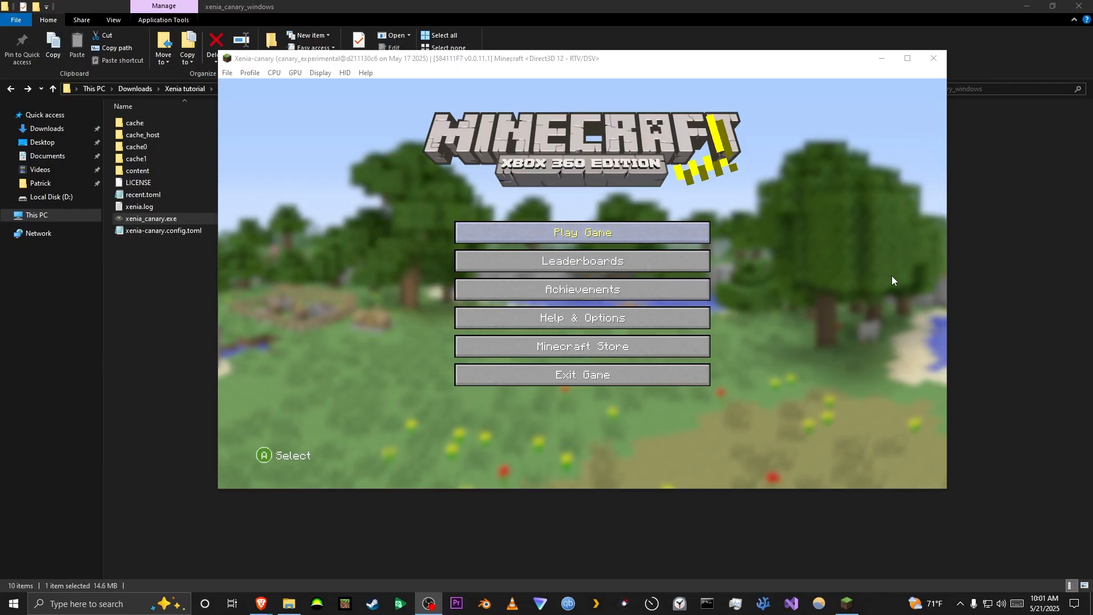
- Choose Play Game, then Create New World in Minecraft, and reposition the emulator window
click(582, 232)
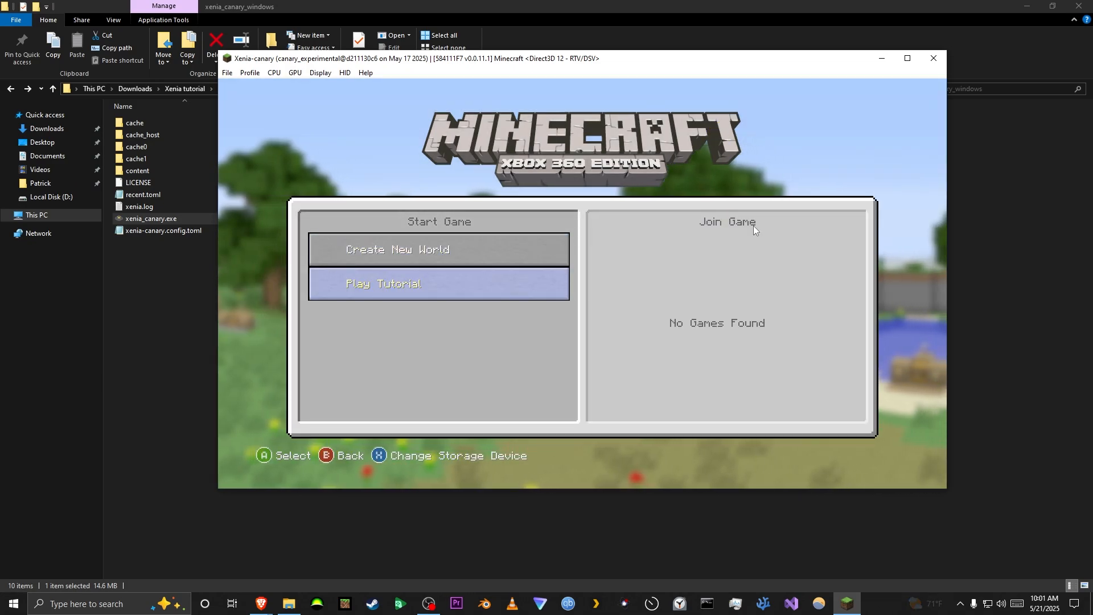
click(438, 283)
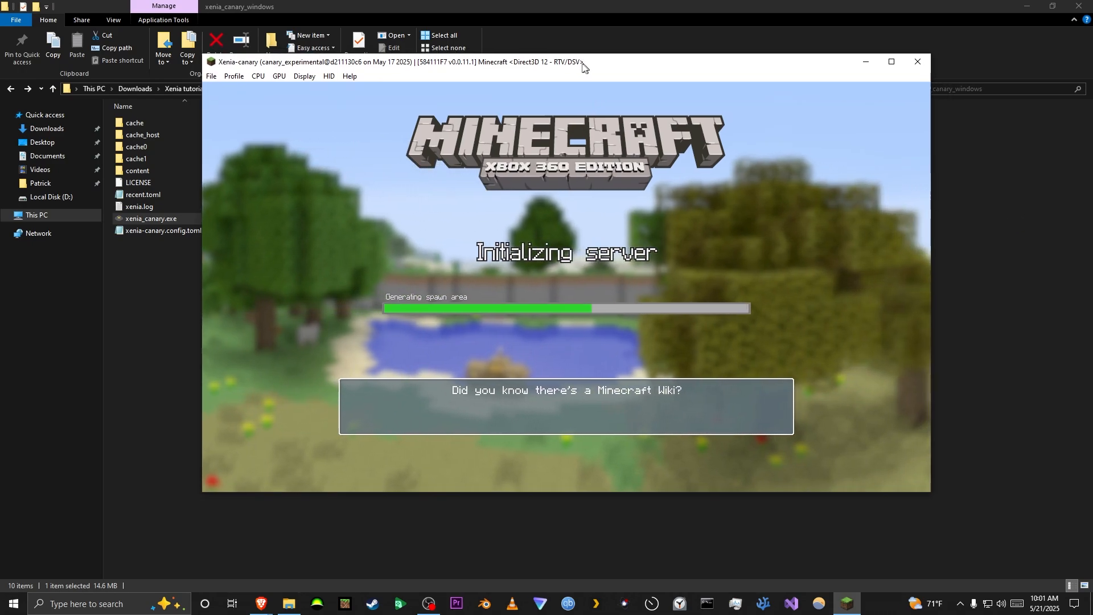
drag(578, 62, 550, 63)
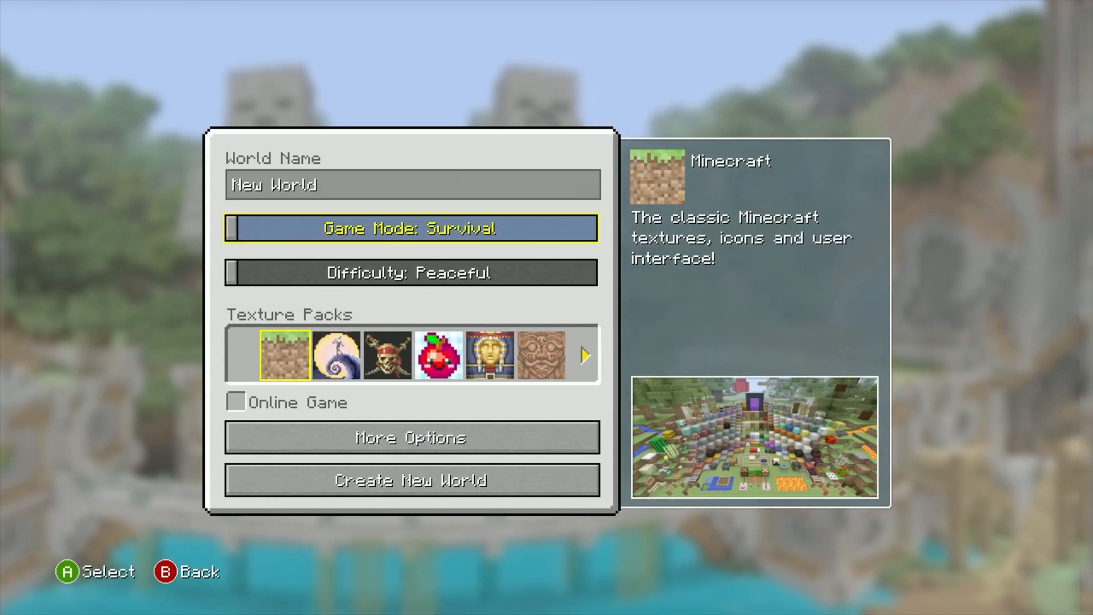
- Browse hard-drive storage to Minecraft's Xbox World save and highlight its Move option
click(411, 437)
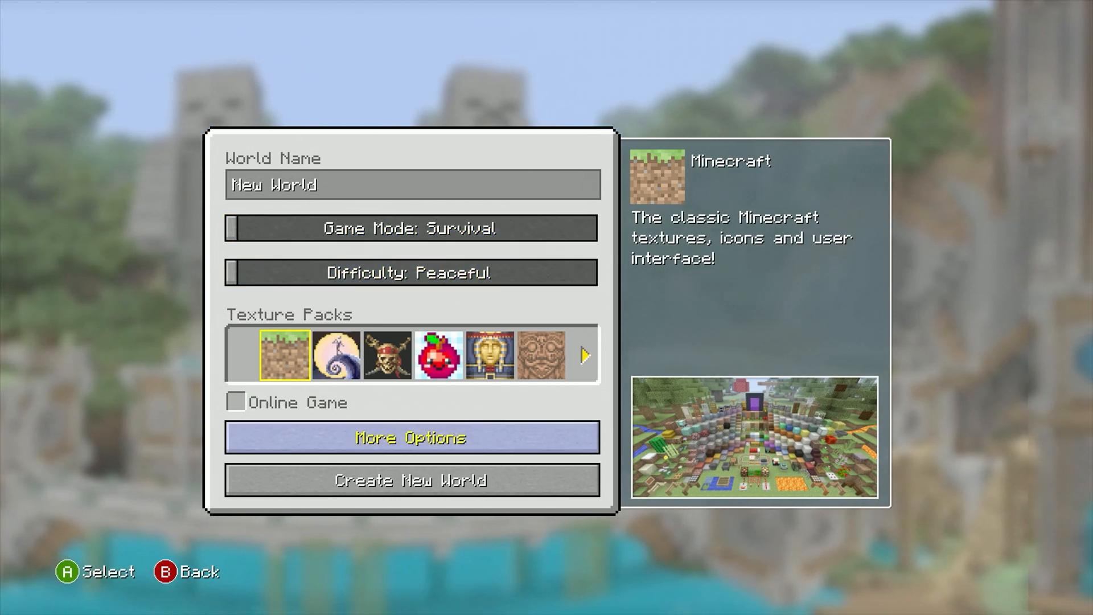
click(234, 402)
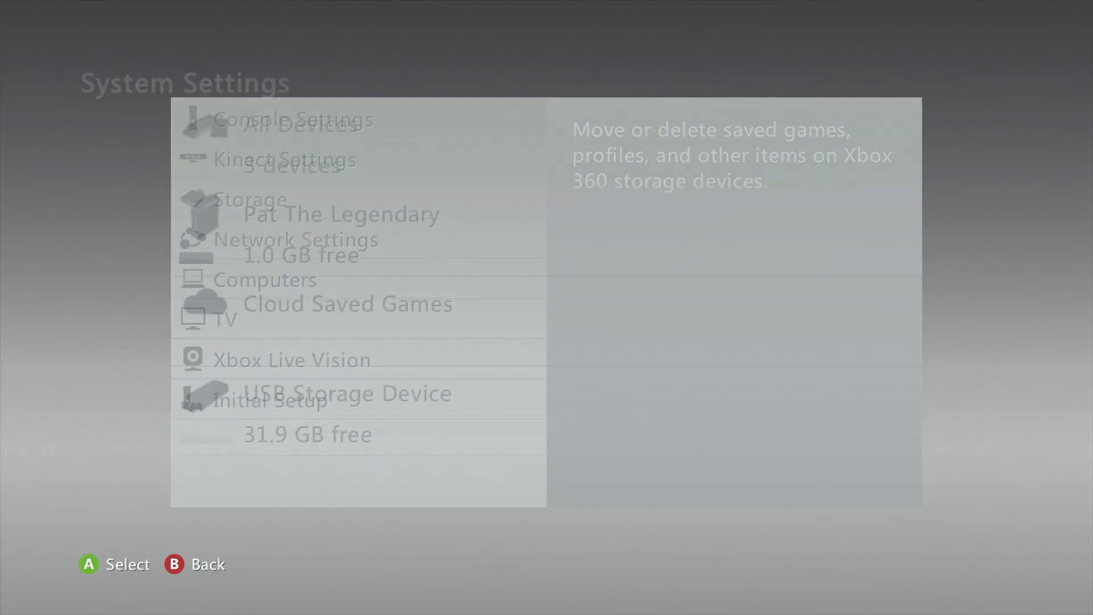
click(250, 199)
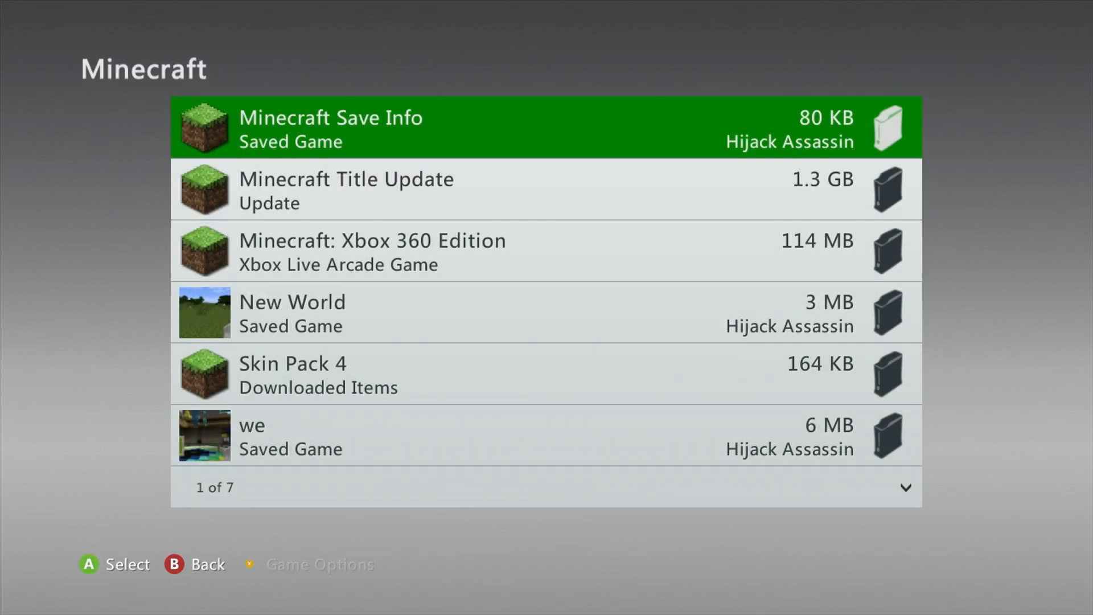
scroll(down, 3)
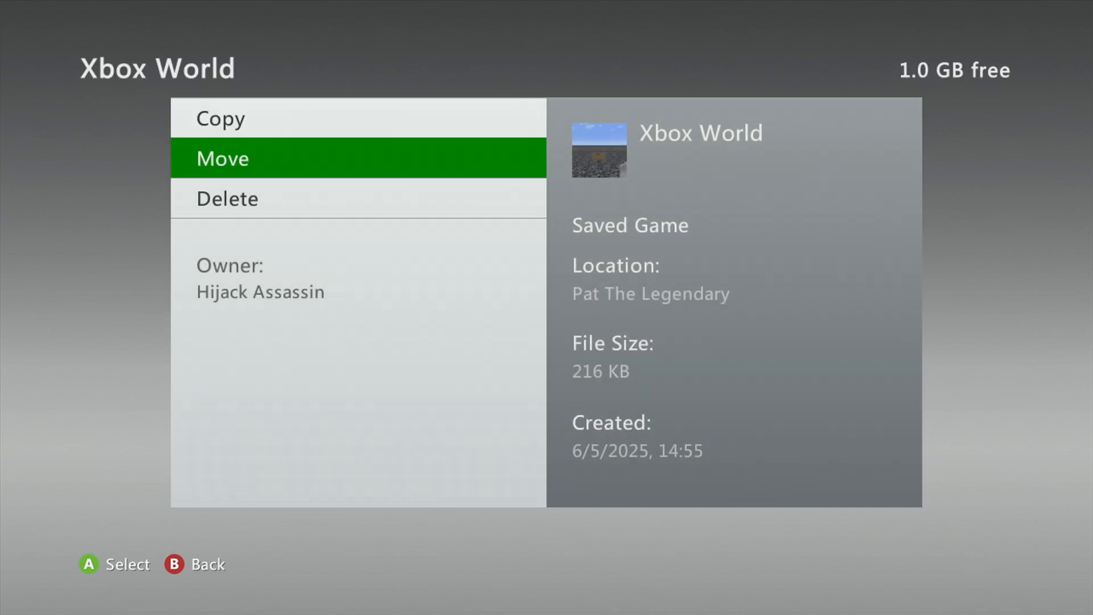
click(222, 158)
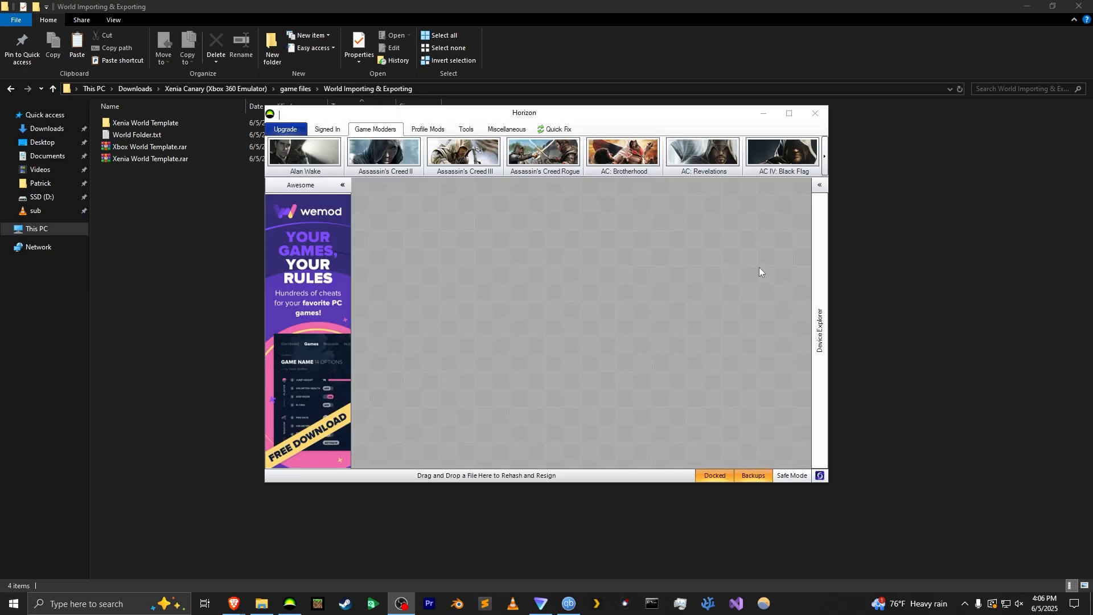
- In Device Explorer expand Flash Drive > Games > Minecraft and open the Xbox World package
click(820, 184)
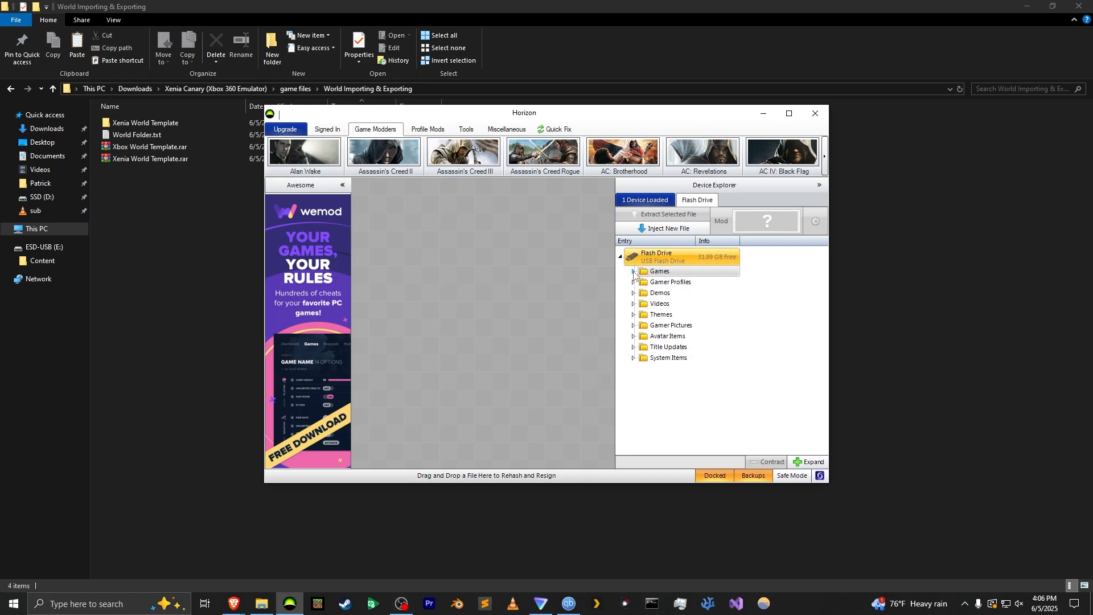
click(633, 271)
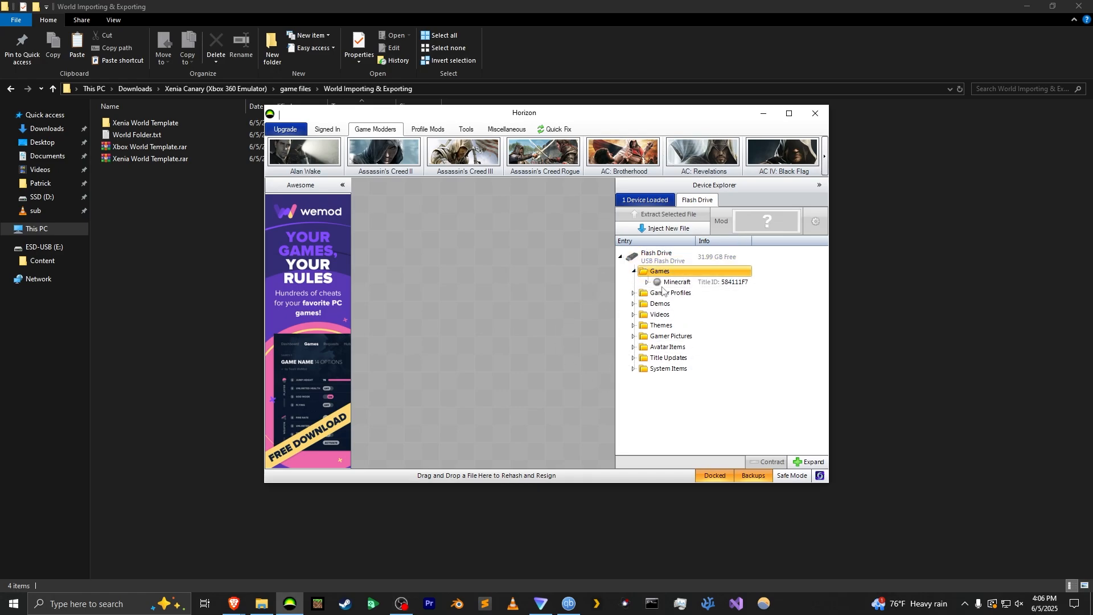
click(646, 282)
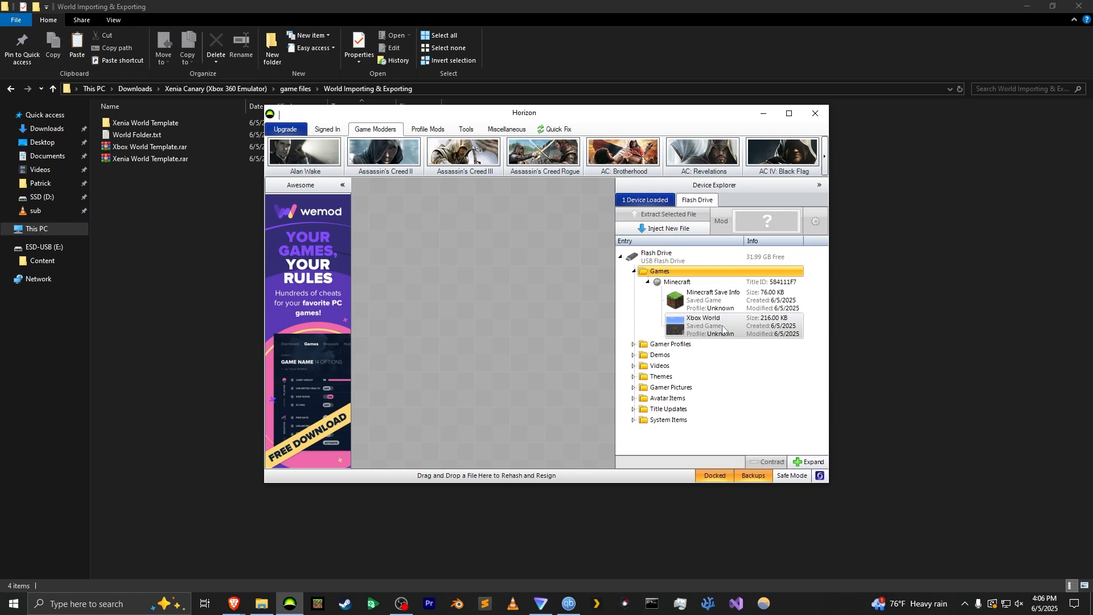
mouse_move(731, 326)
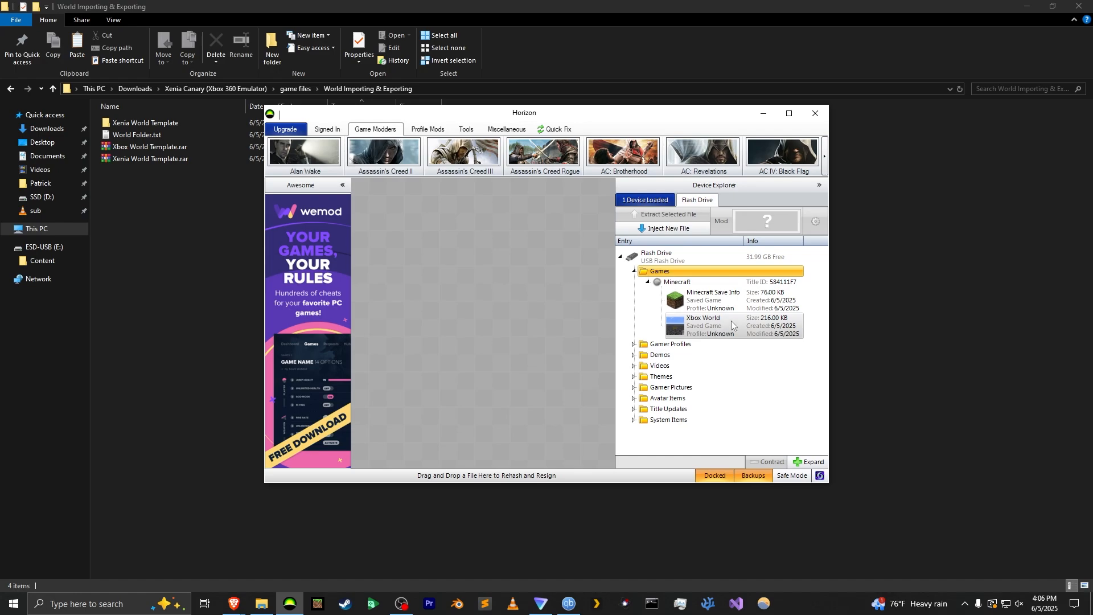
double_click(702, 326)
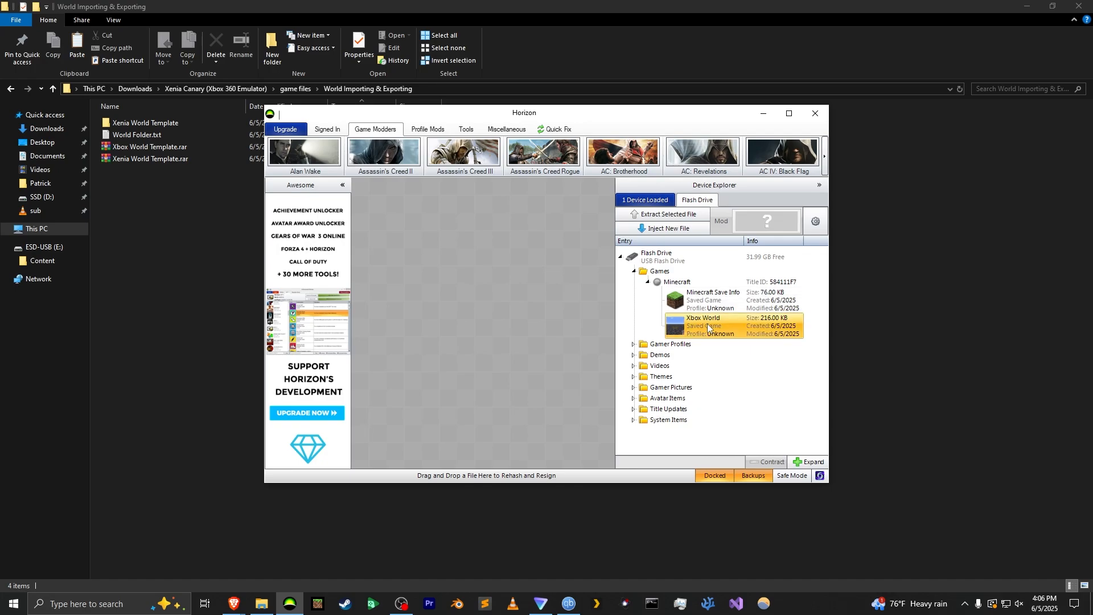
double_click(705, 326)
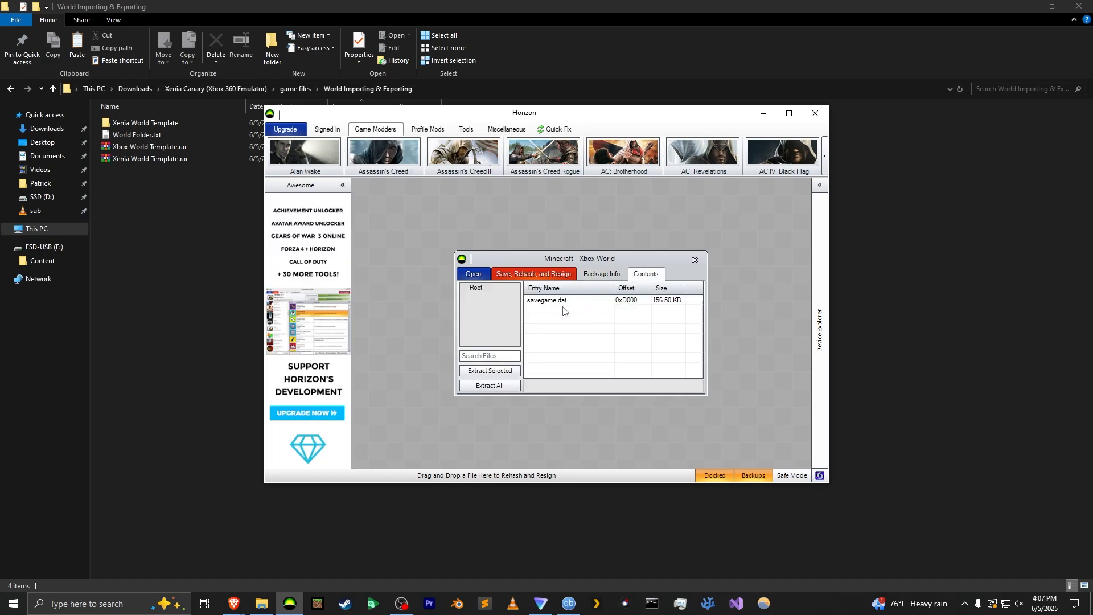
- Extract savegame.dat from the package and save it in World Importing & Exporting
click(547, 301)
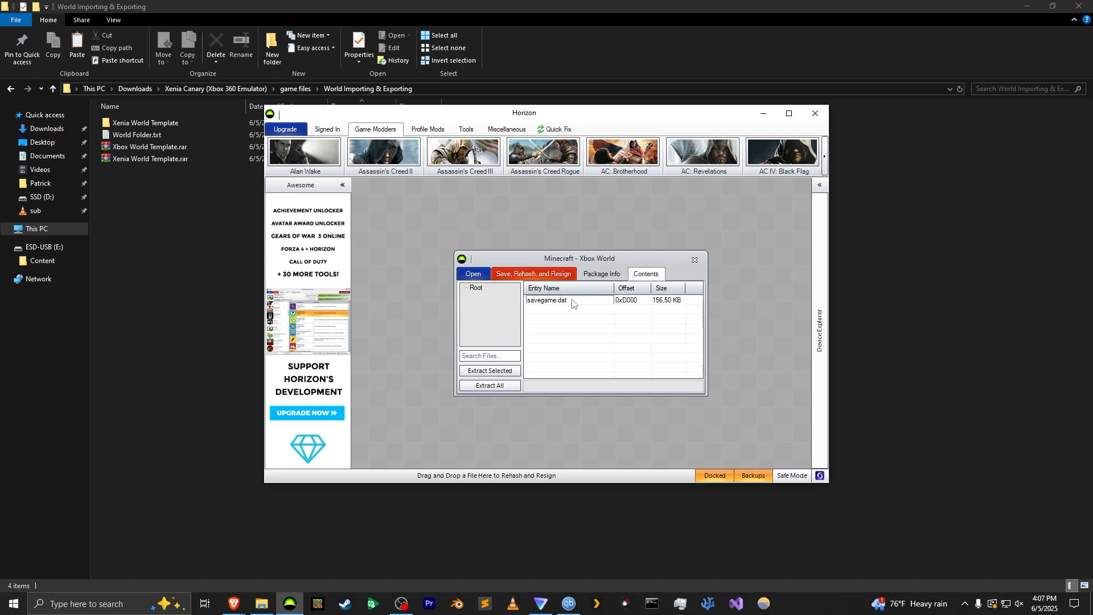
right_click(547, 300)
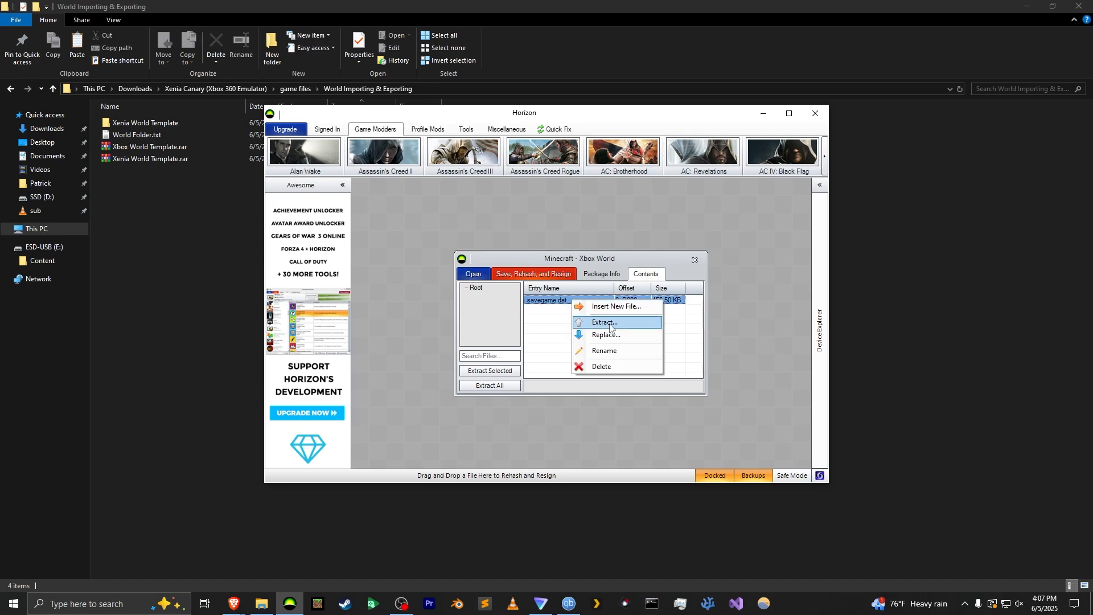
click(605, 321)
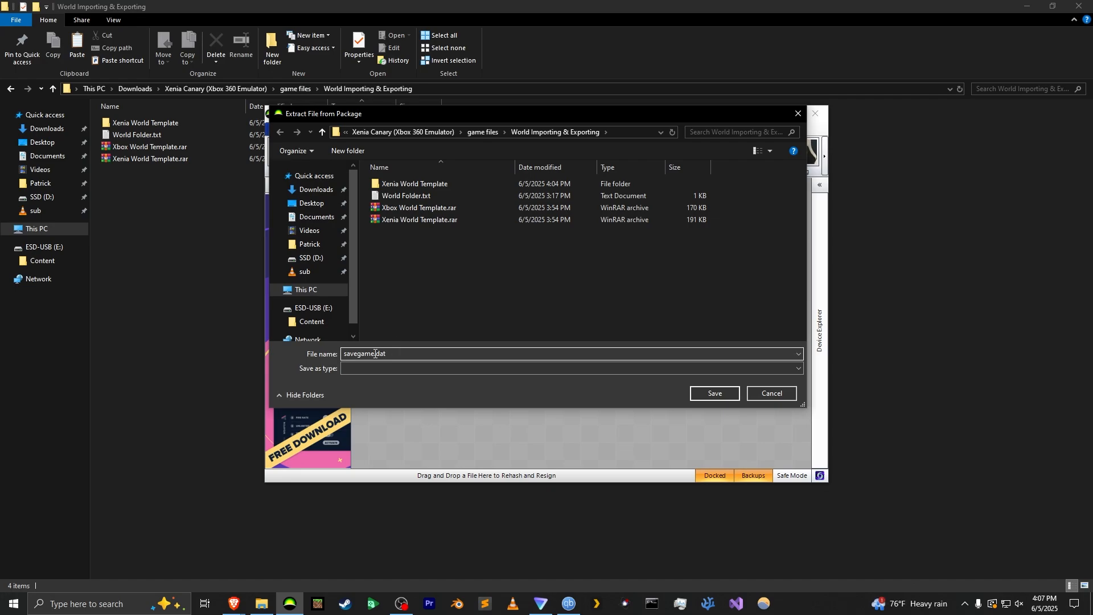
mouse_move(443, 266)
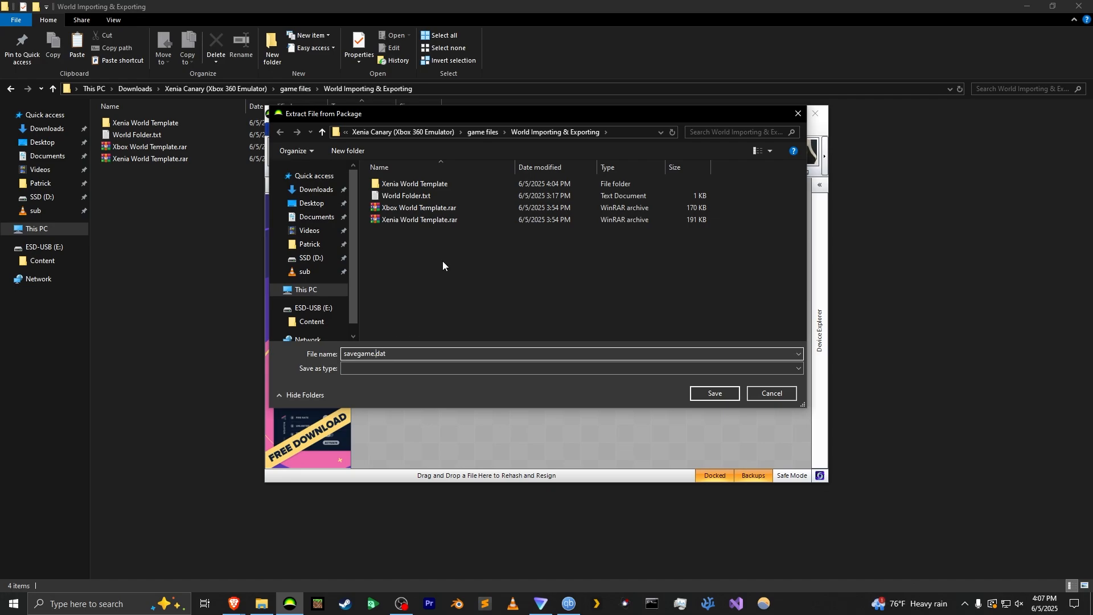
click(713, 394)
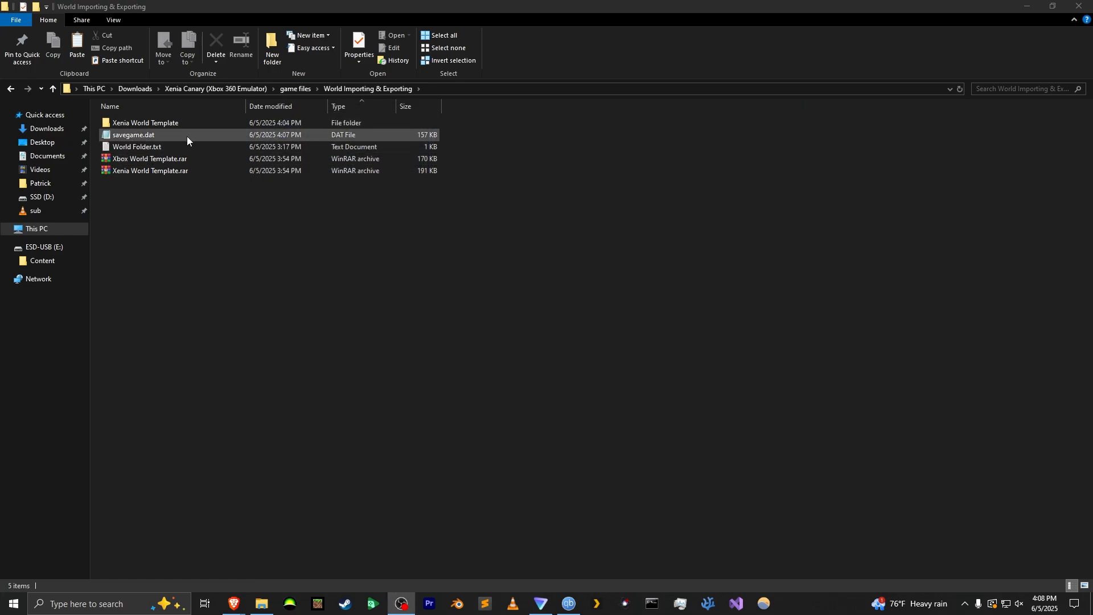
- Drag savegame.dat into Xenia World Template, overwrite the old file, then go back up
click(133, 134)
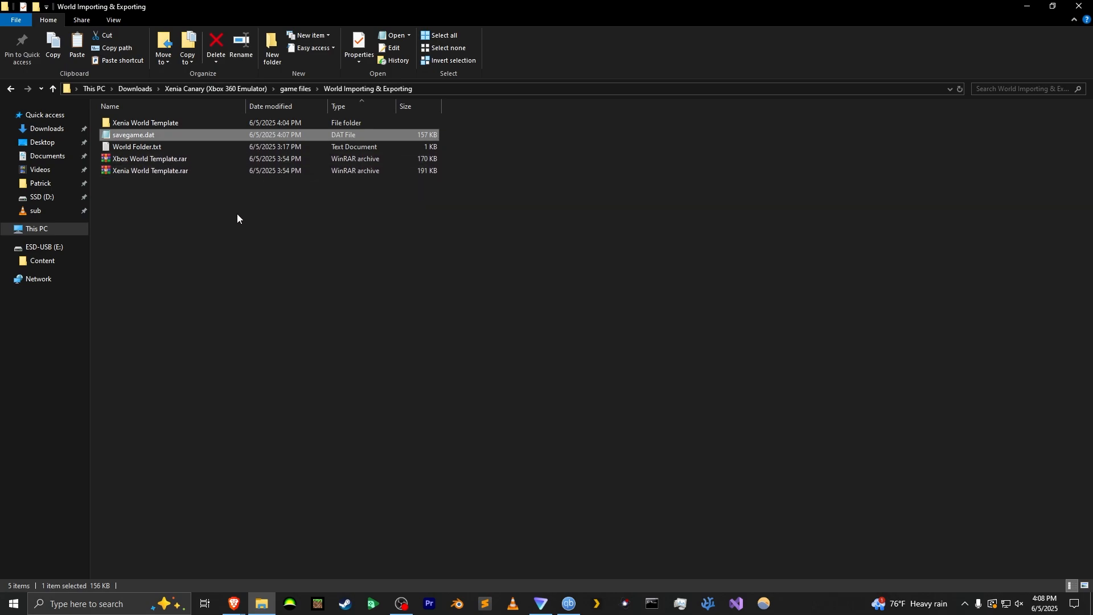
mouse_move(150, 139)
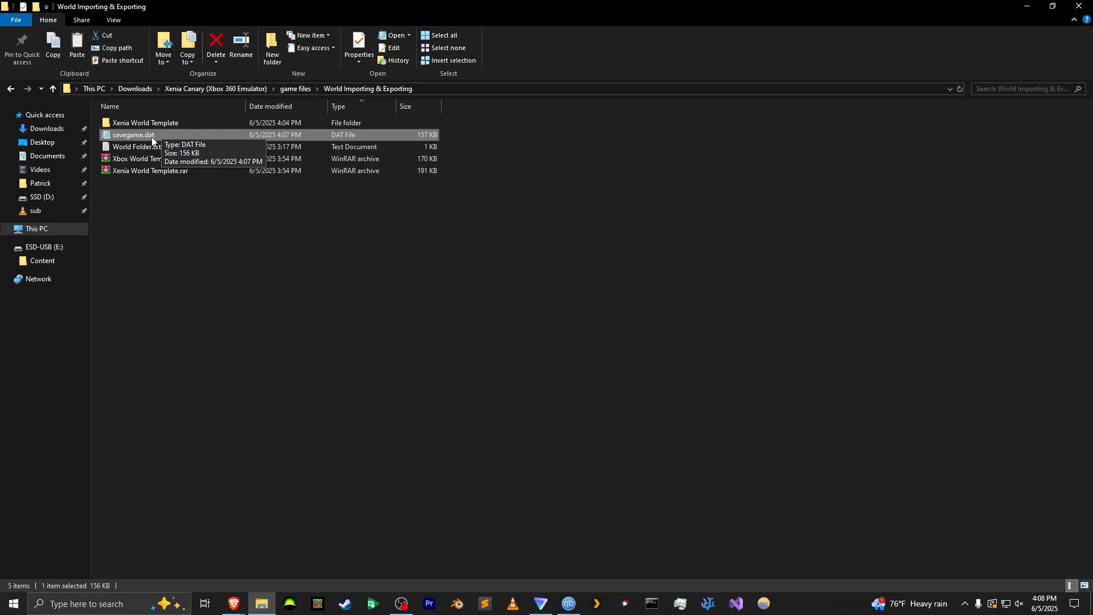
drag(134, 134, 144, 122)
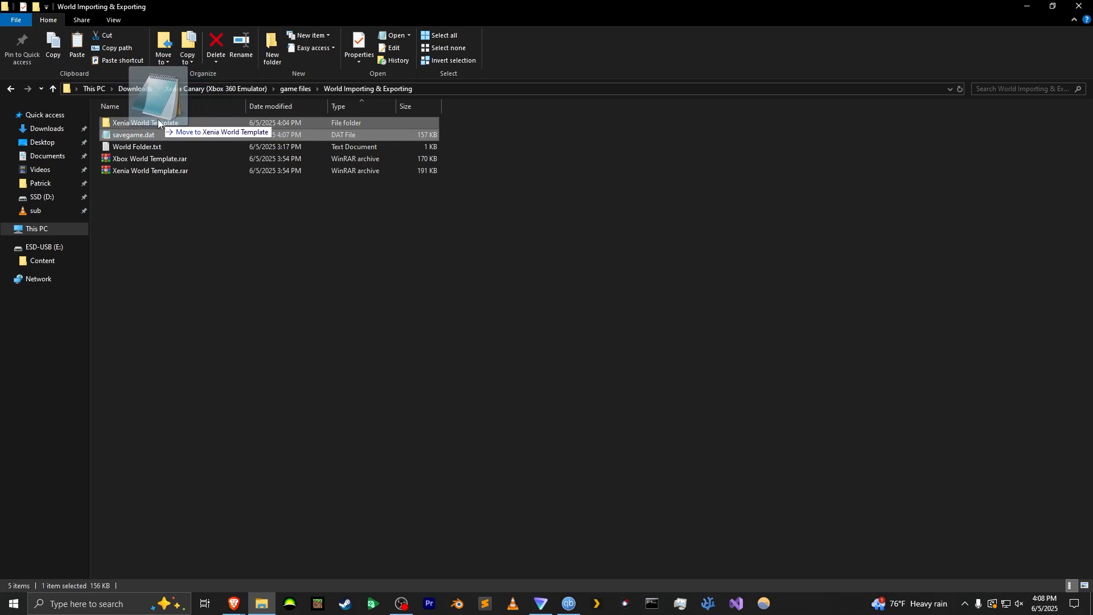
drag(133, 135, 145, 123)
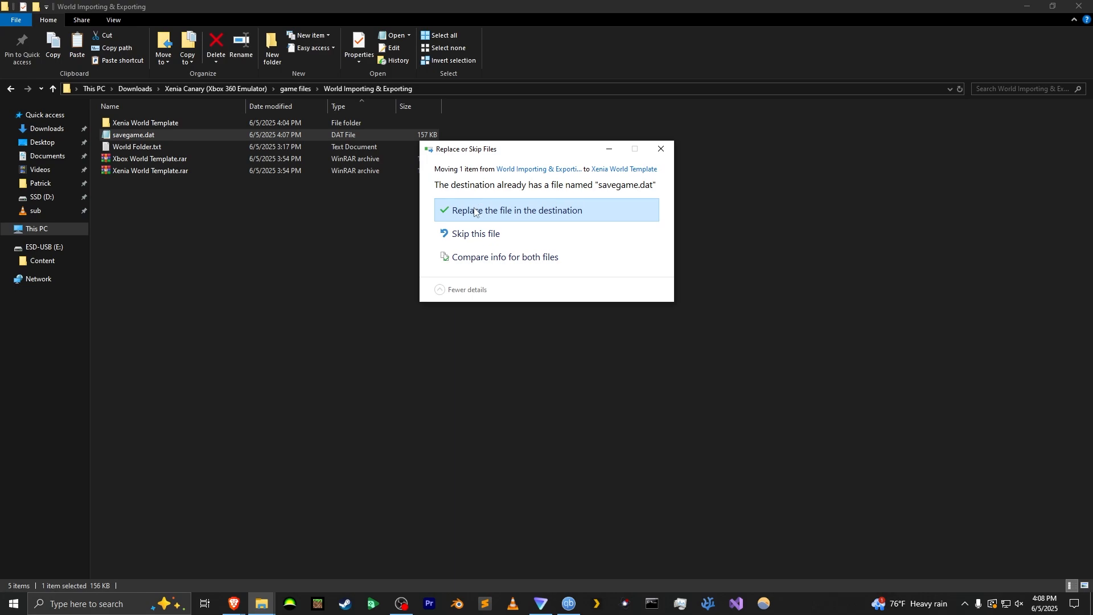
mouse_move(565, 216)
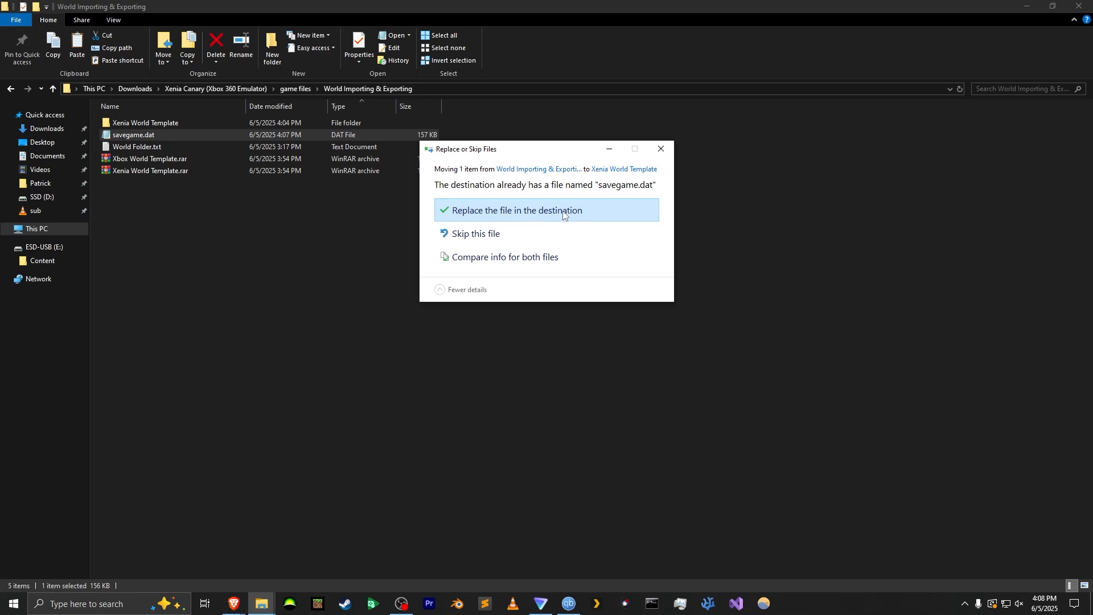
click(513, 210)
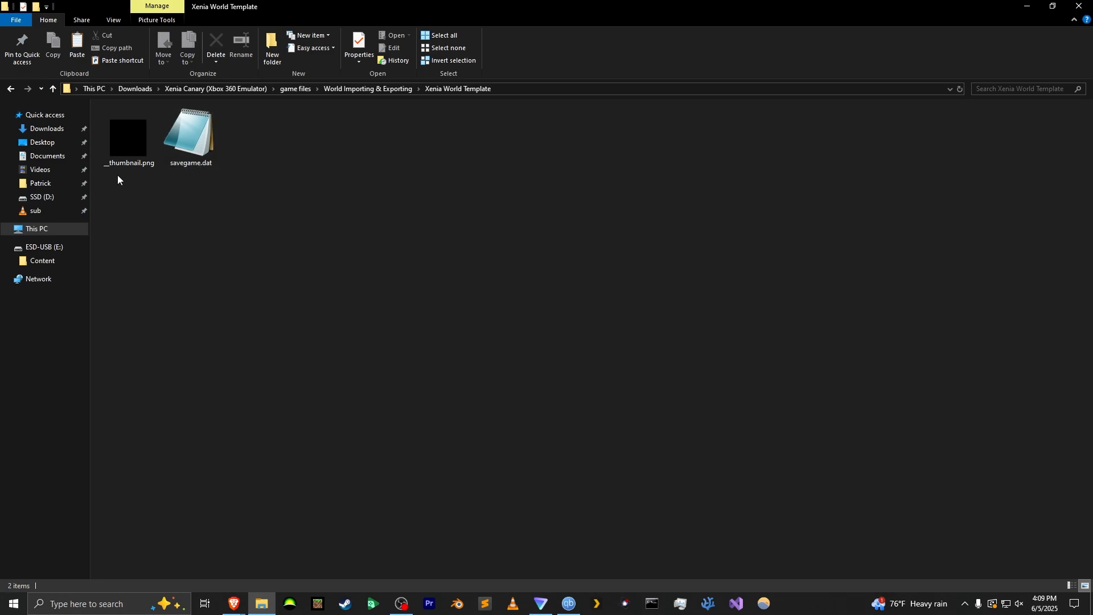
click(128, 137)
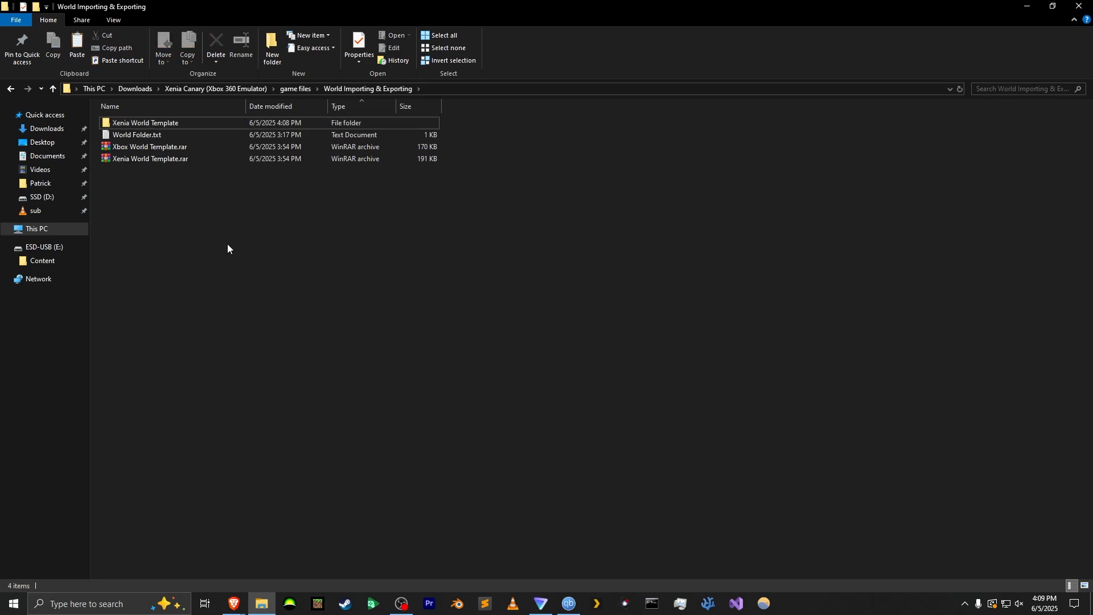
- Copy the Xenia World Template folder and open Xenia Canary's content folder
right_click(146, 123)
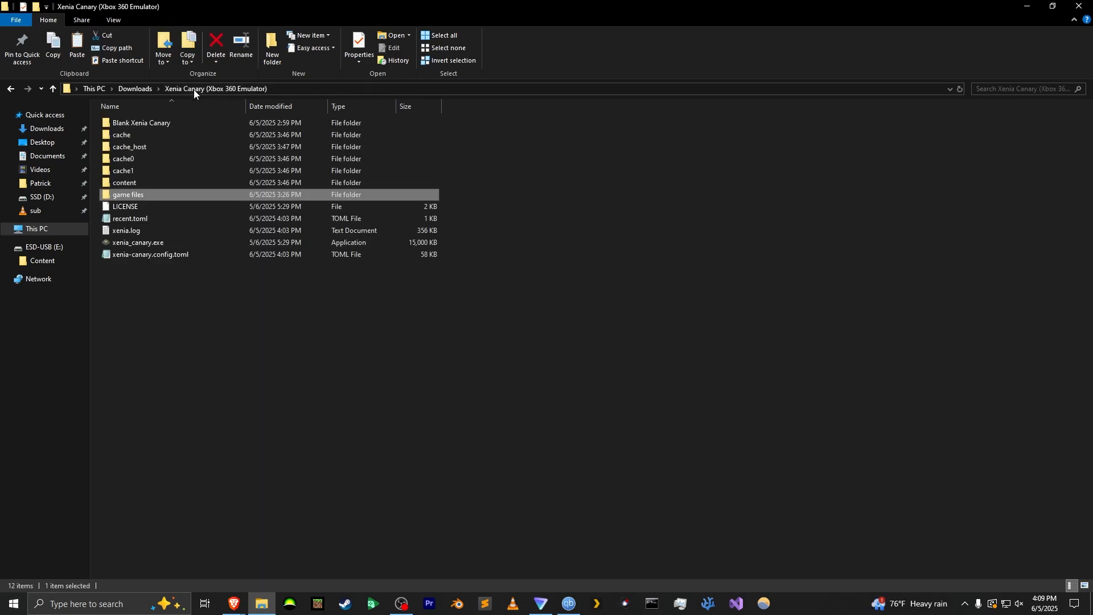
click(124, 183)
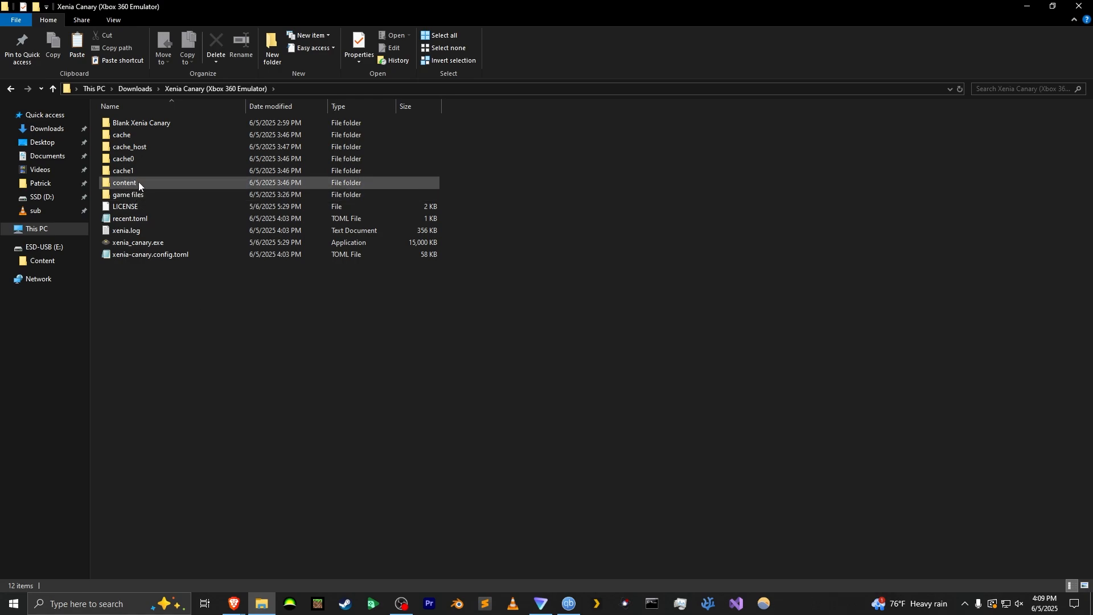
double_click(124, 182)
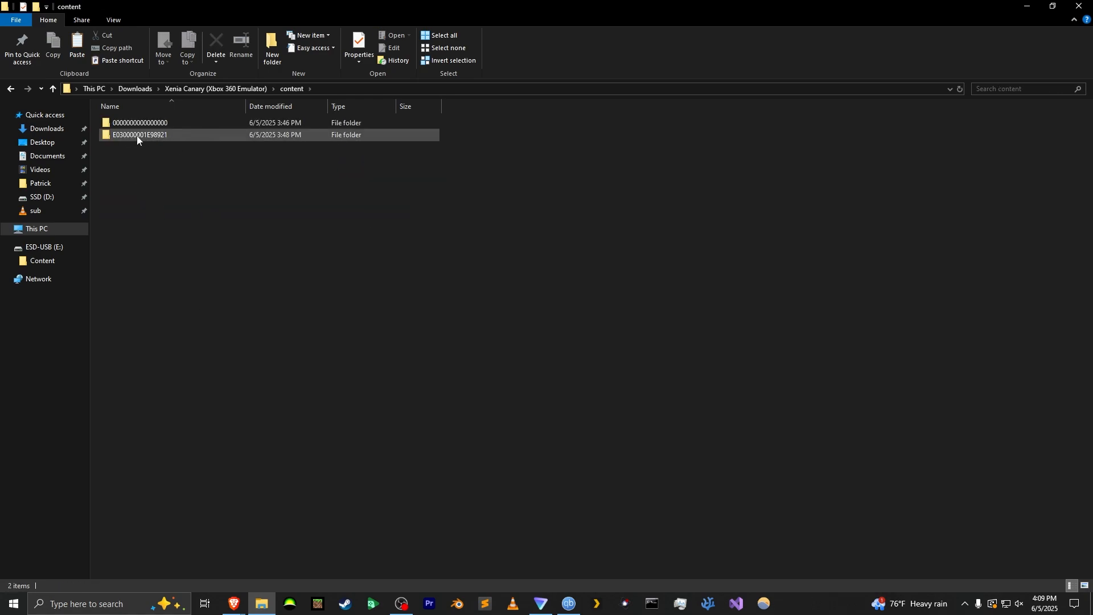
mouse_move(159, 136)
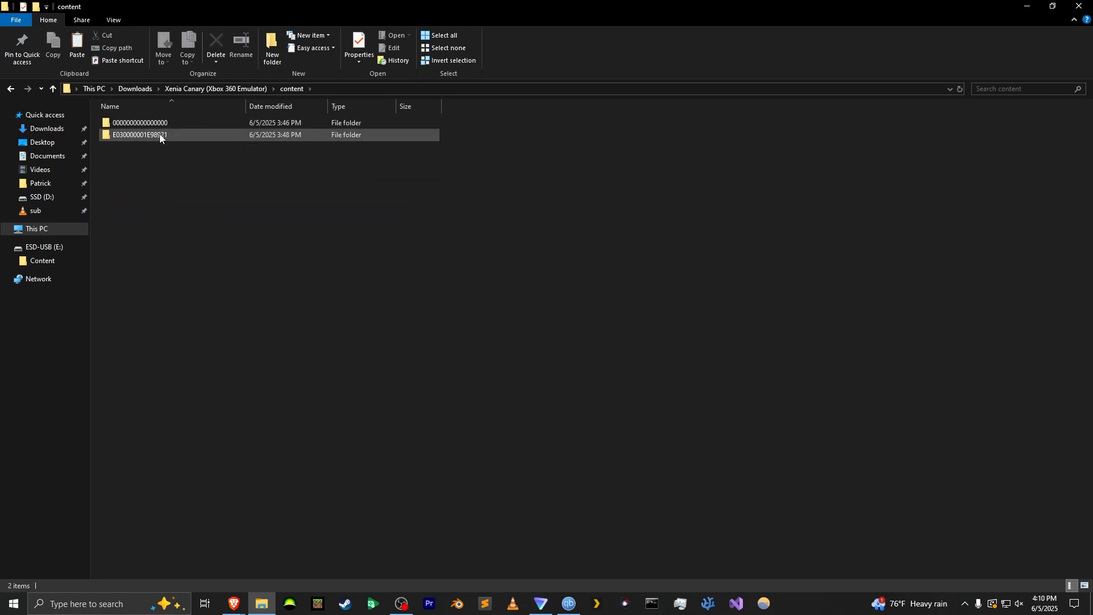
mouse_move(172, 138)
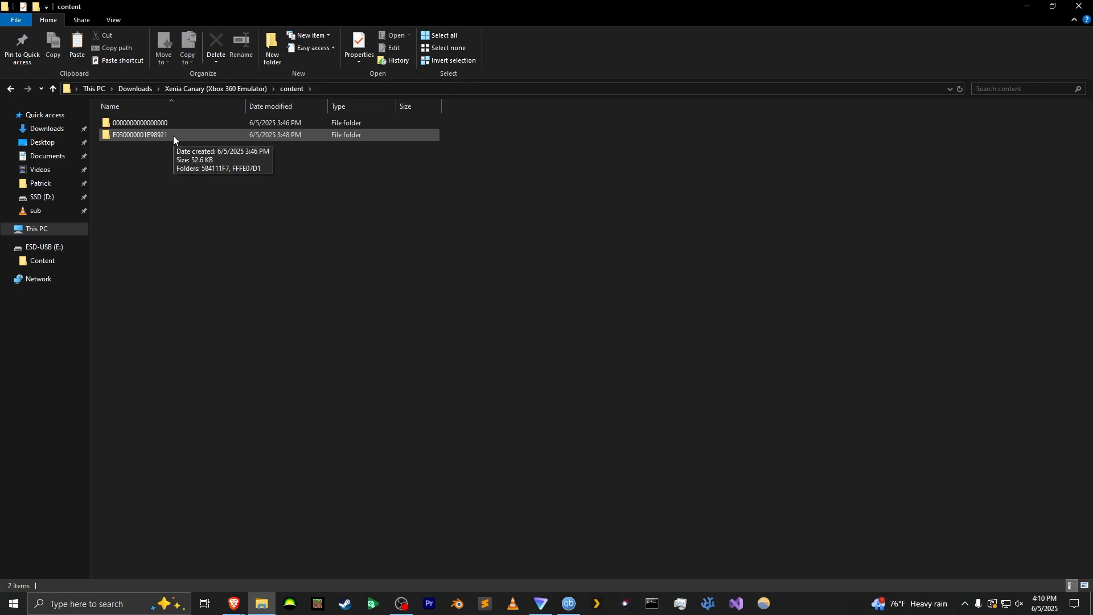
click(95, 82)
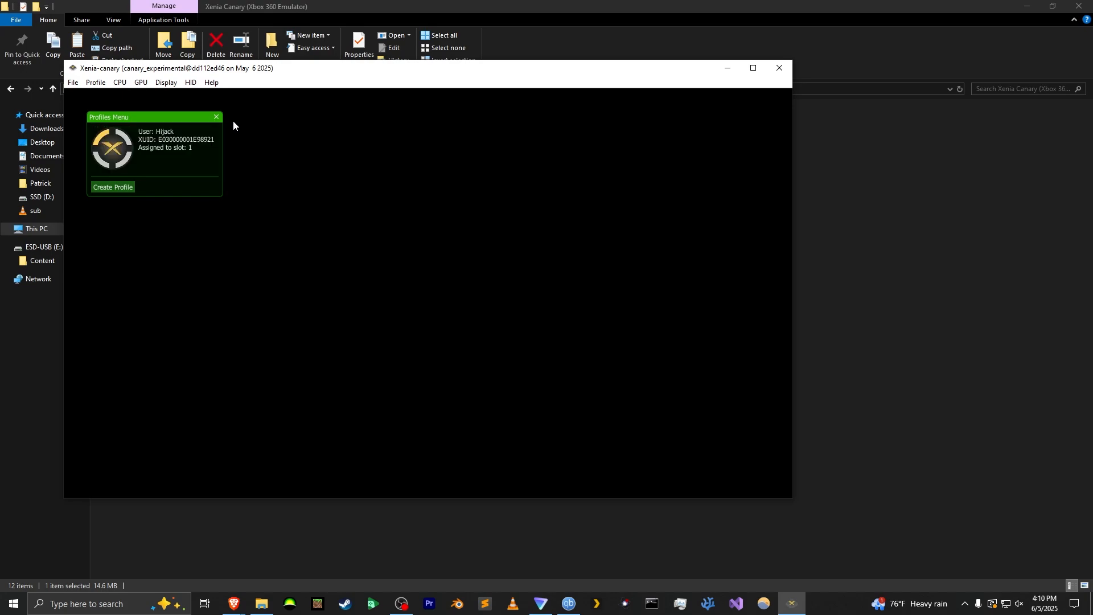
mouse_move(264, 142)
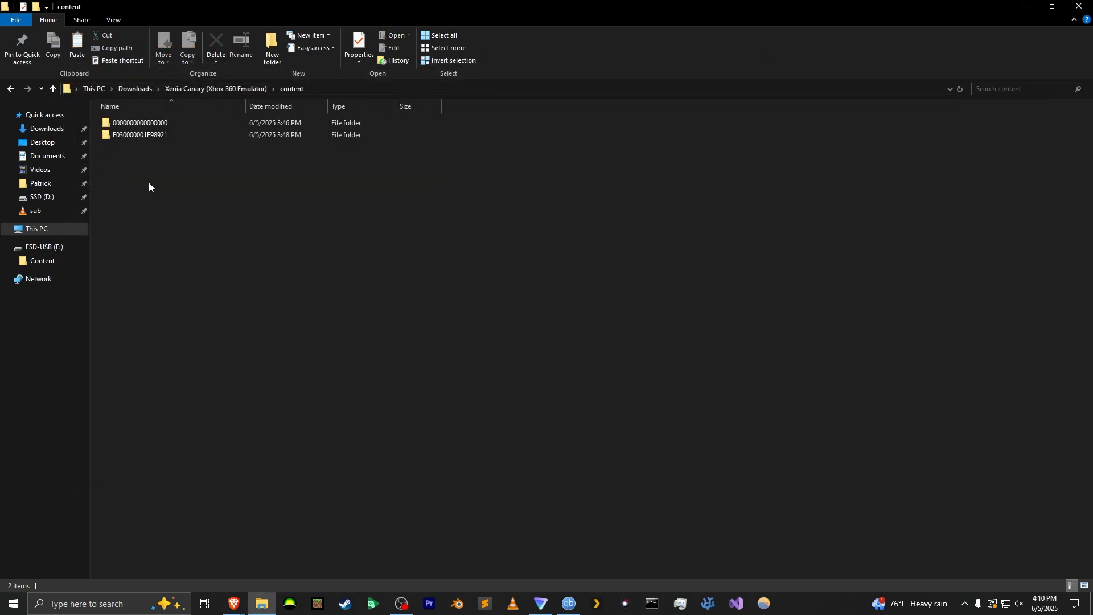
mouse_move(147, 137)
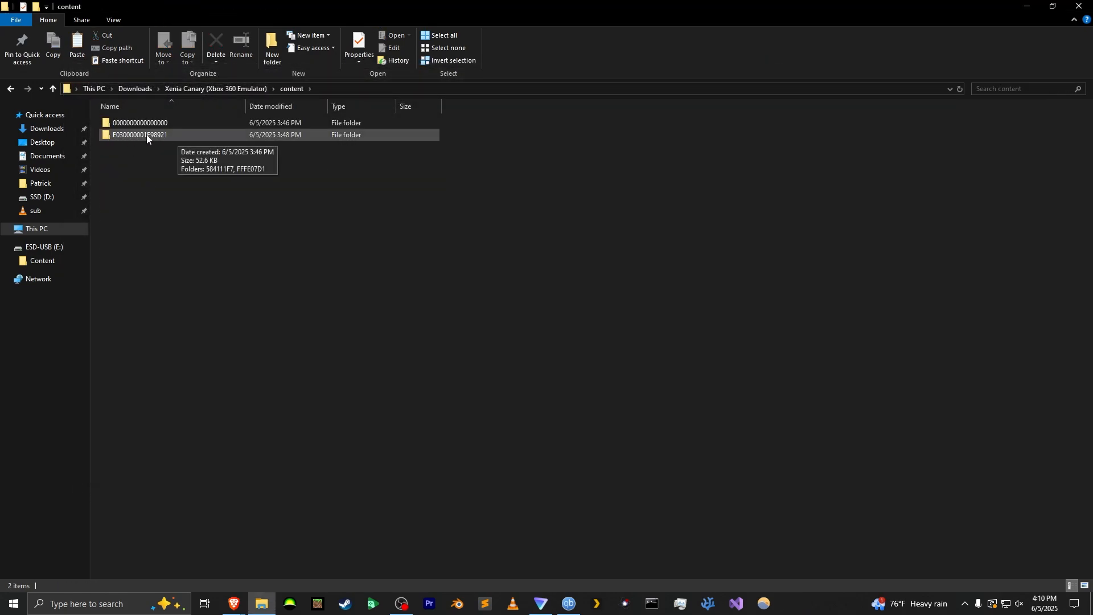
mouse_move(133, 144)
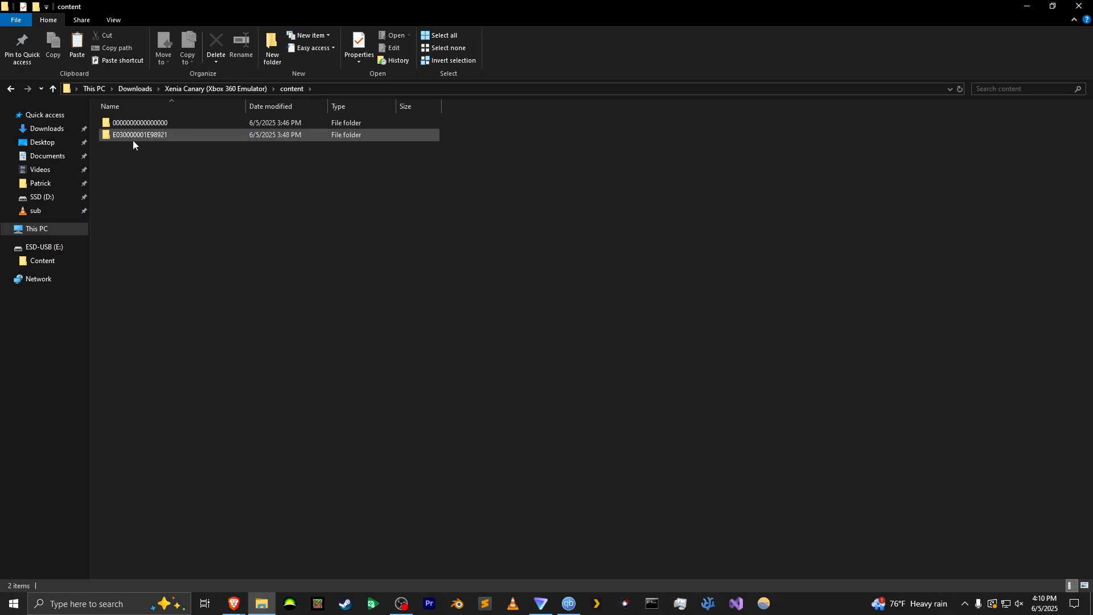
- Open E030000001E98921 > 584111F7 > 00000001 and paste the template folder there
click(140, 123)
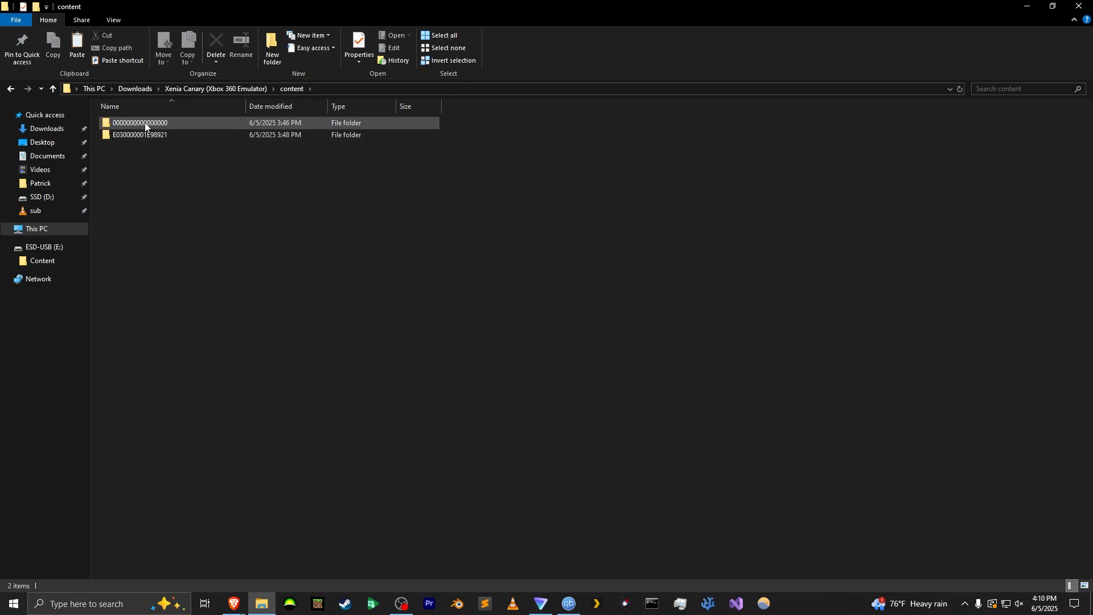
double_click(139, 123)
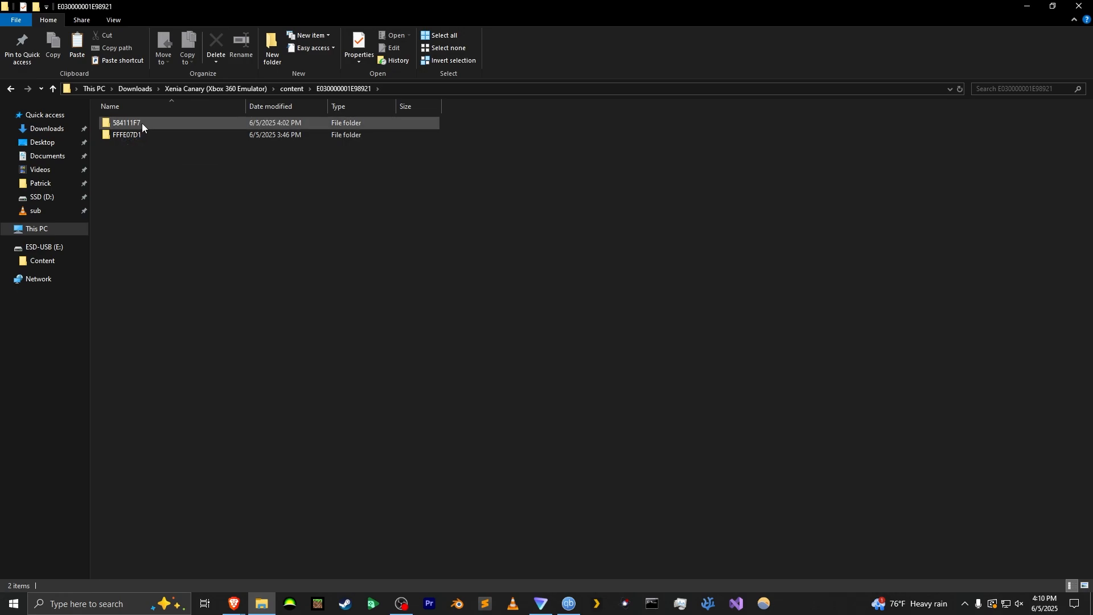
double_click(125, 123)
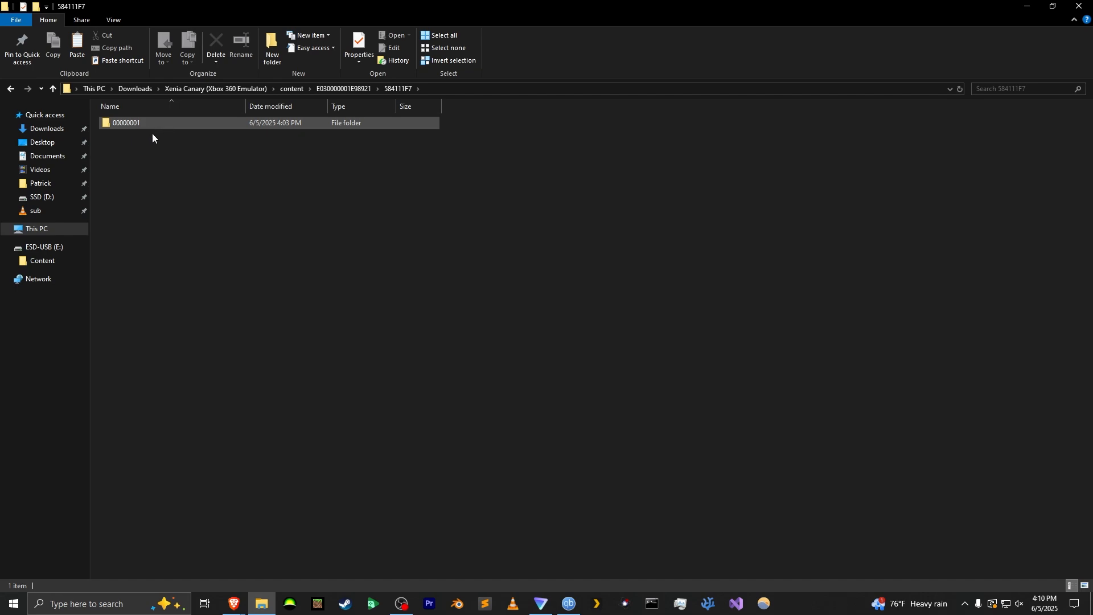
double_click(125, 123)
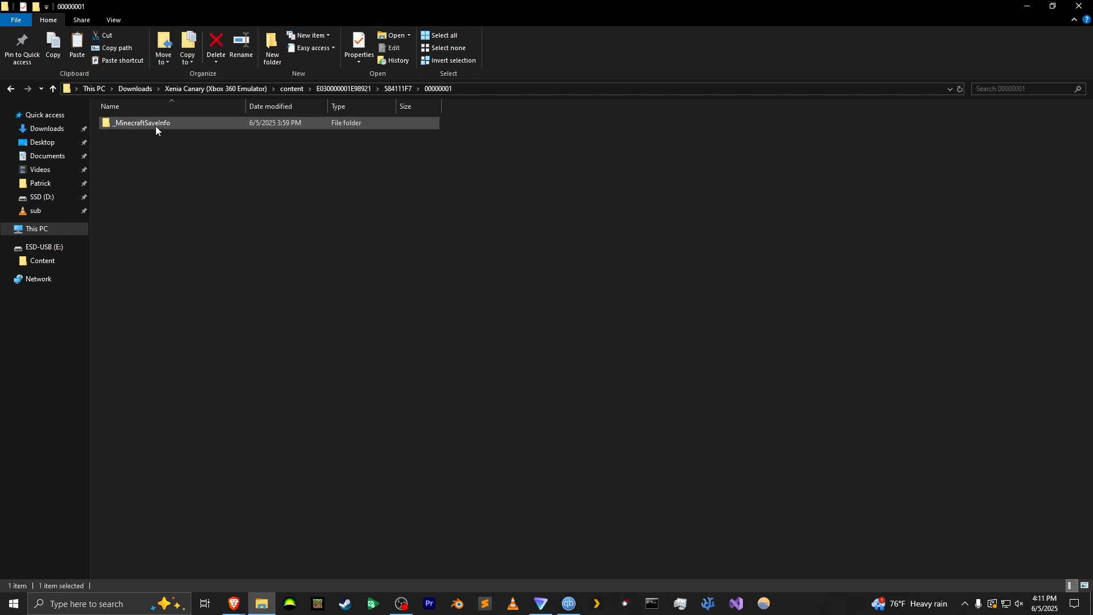
right_click(300, 272)
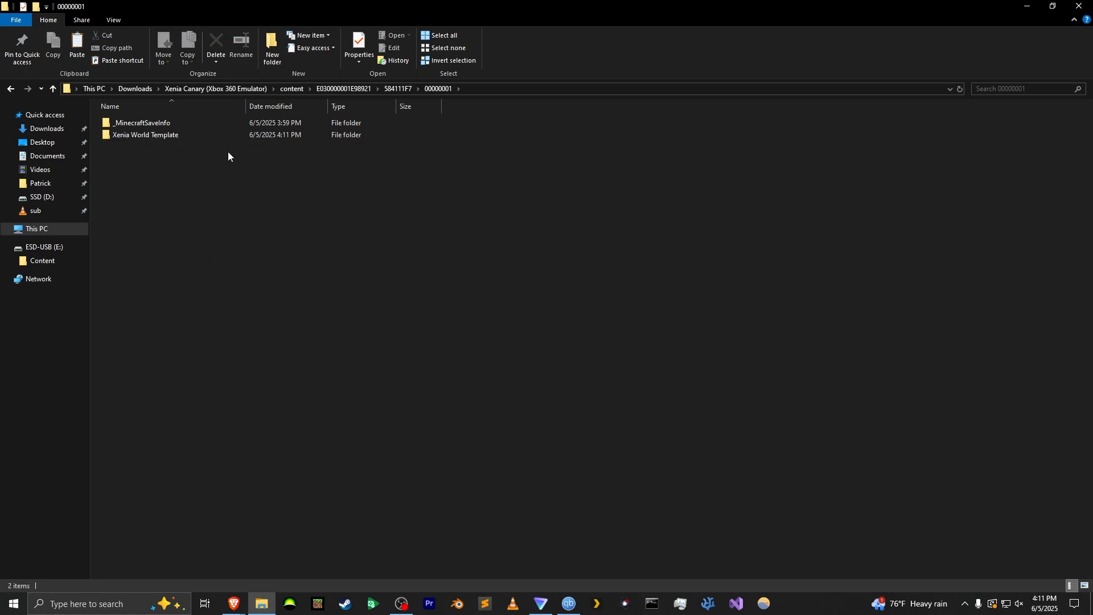
double_click(145, 134)
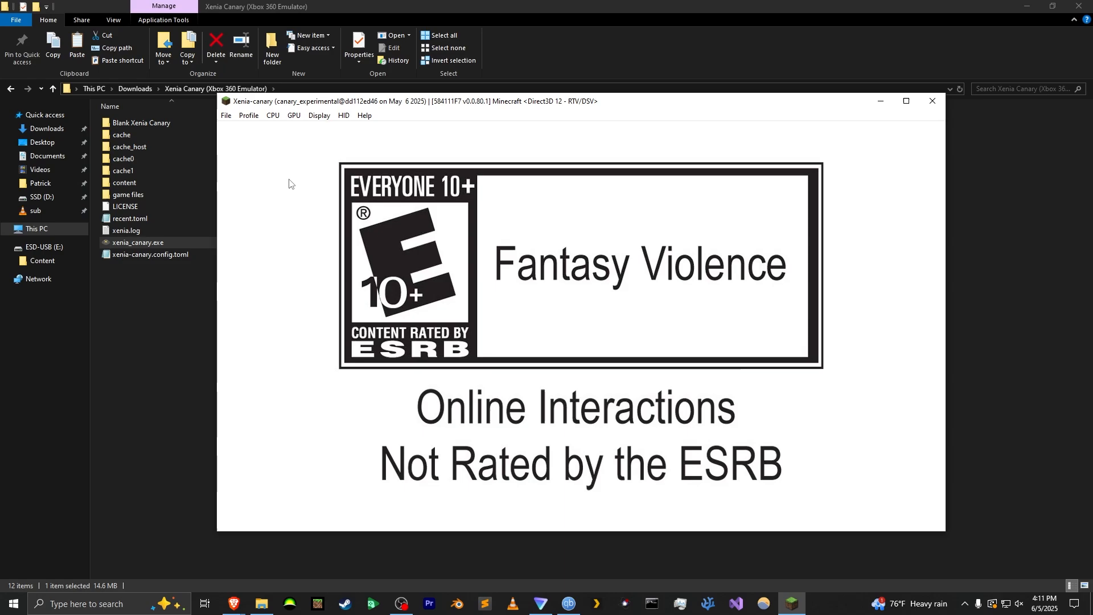
mouse_move(253, 153)
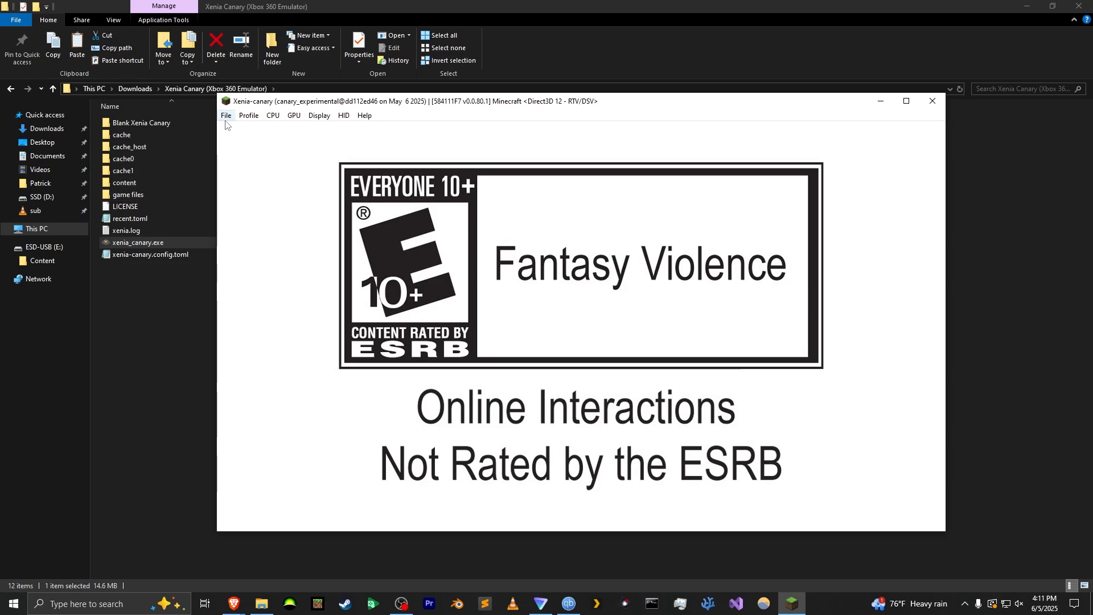
- Relaunch Minecraft from the File menu, then select Xenia World Template and load it
click(226, 115)
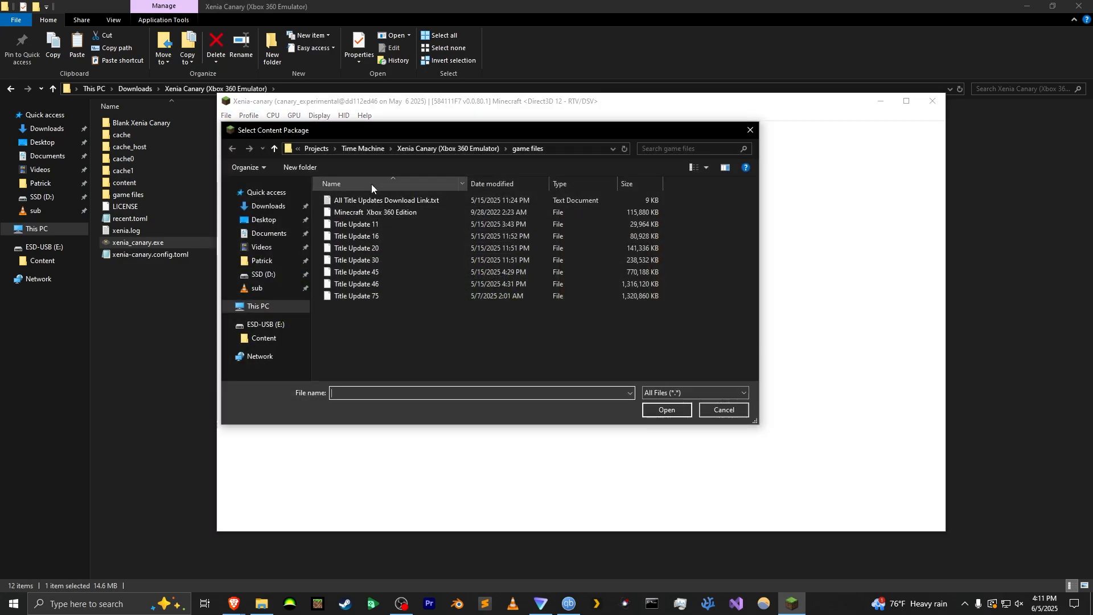
click(233, 148)
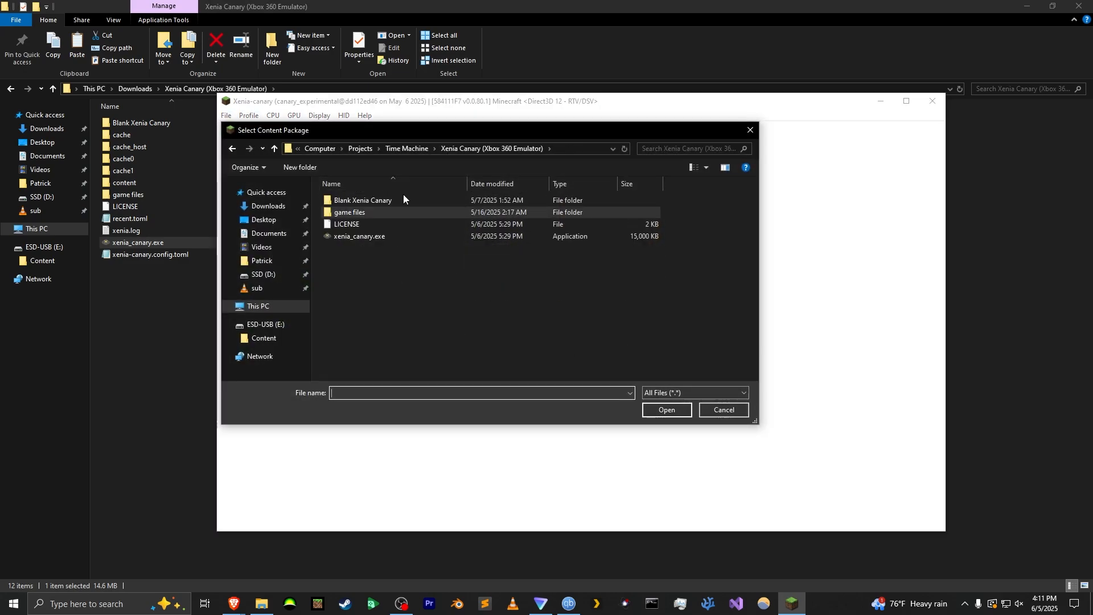
double_click(349, 211)
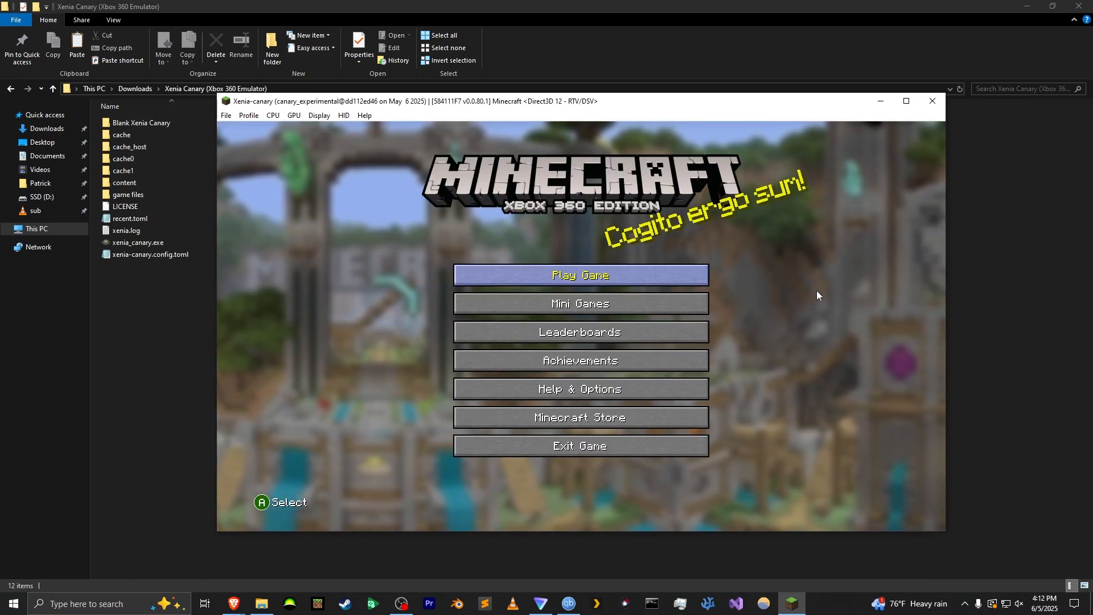
click(578, 275)
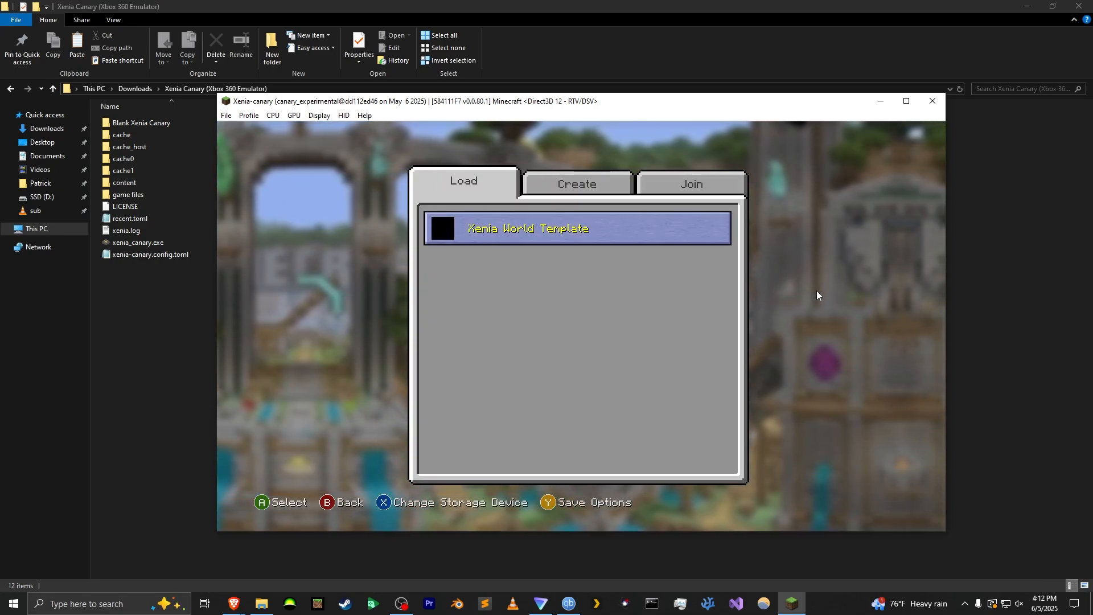
click(577, 228)
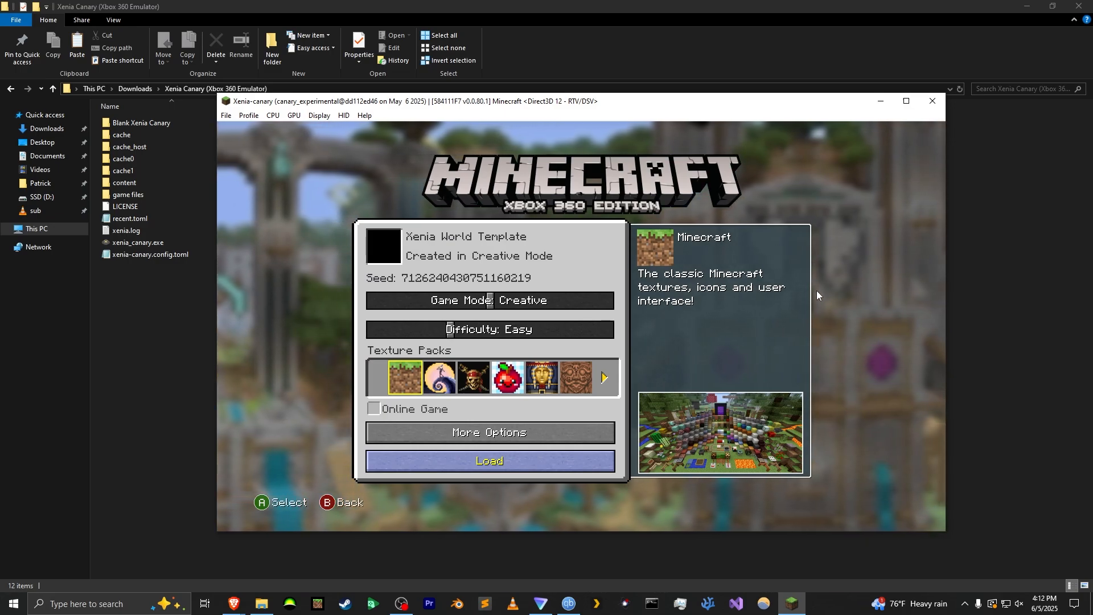
click(489, 460)
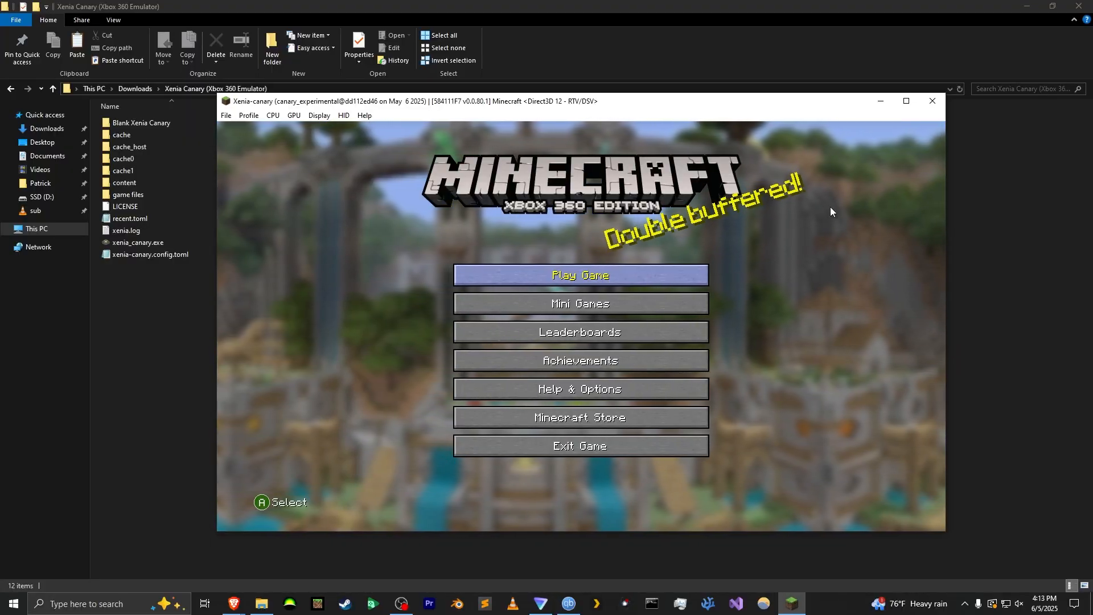
- Create a Survival, Easy Minecraft world named 'New World'
click(580, 275)
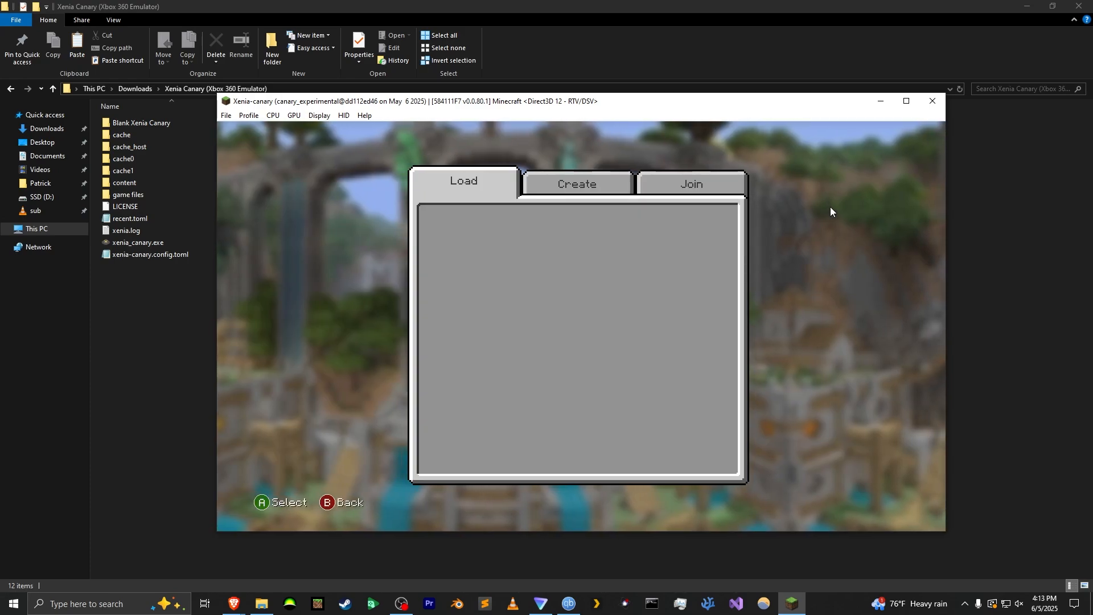
click(576, 183)
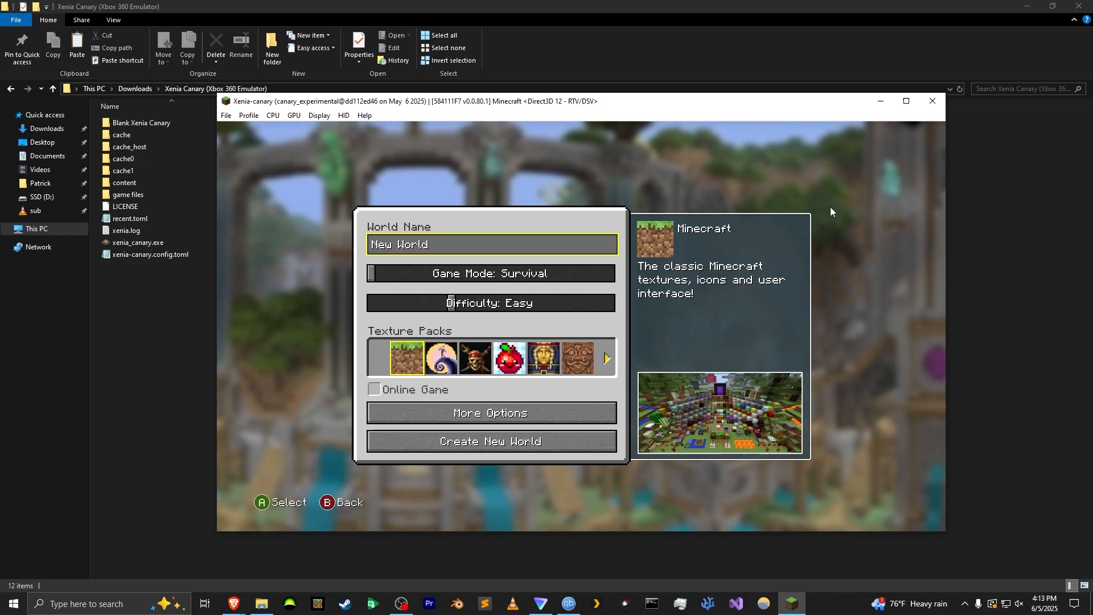
click(491, 244)
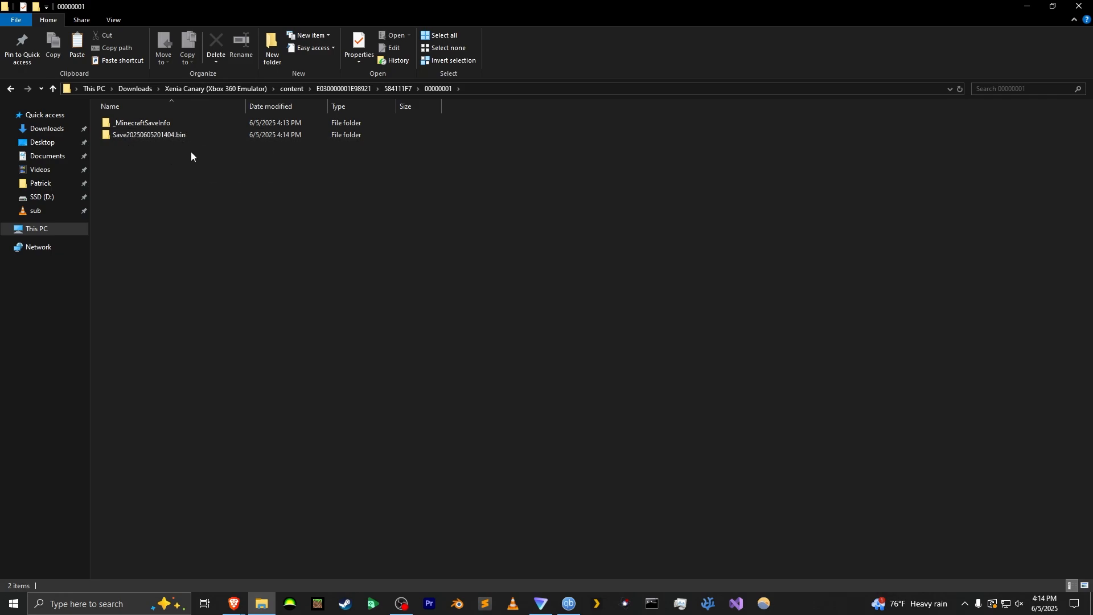
mouse_move(148, 134)
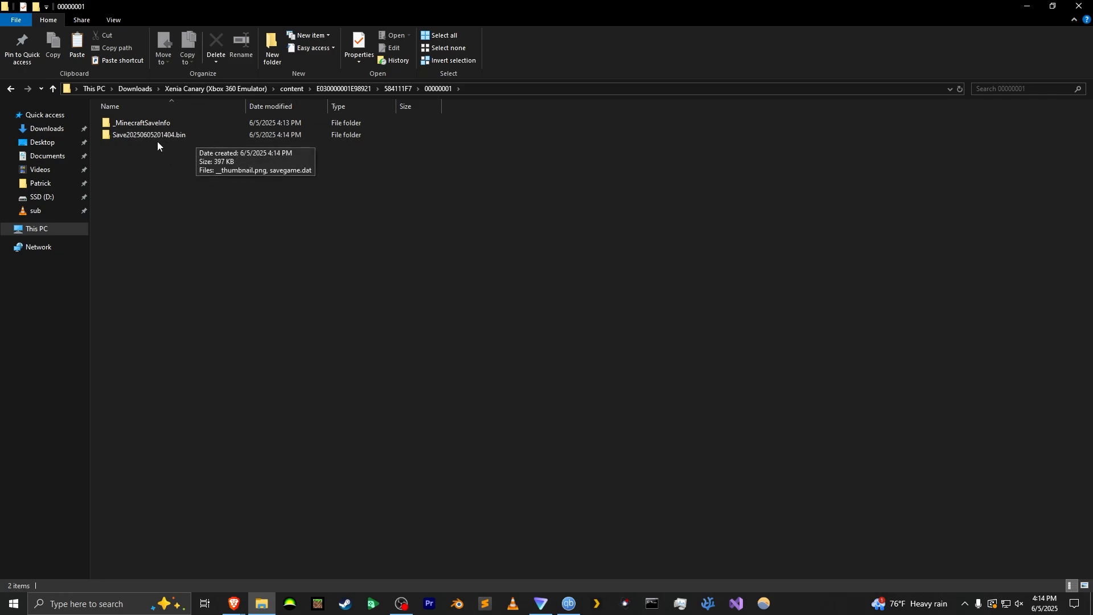
double_click(149, 134)
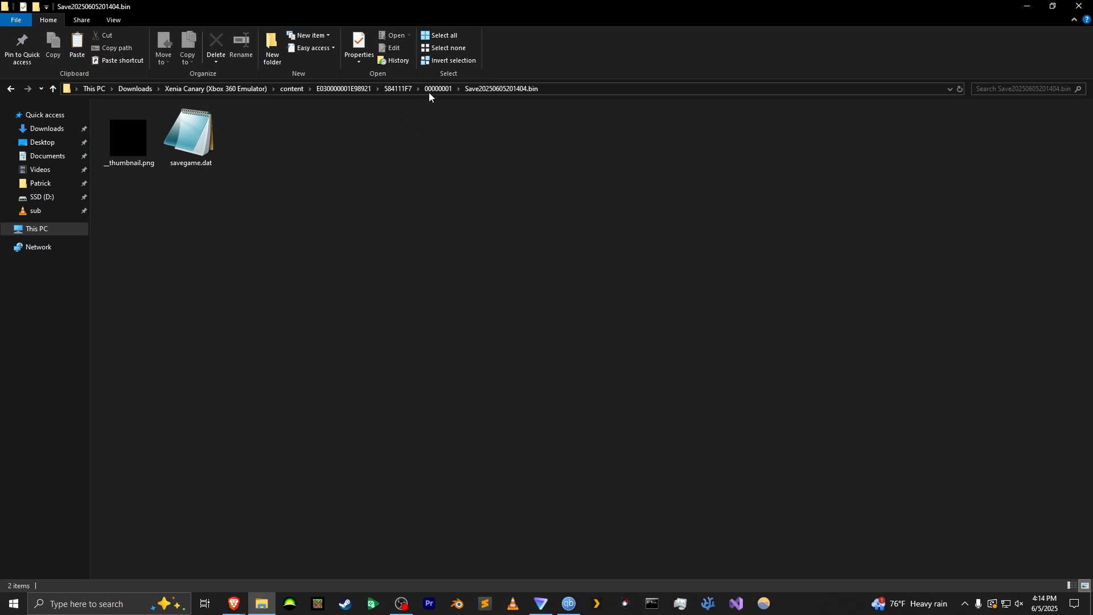
click(438, 89)
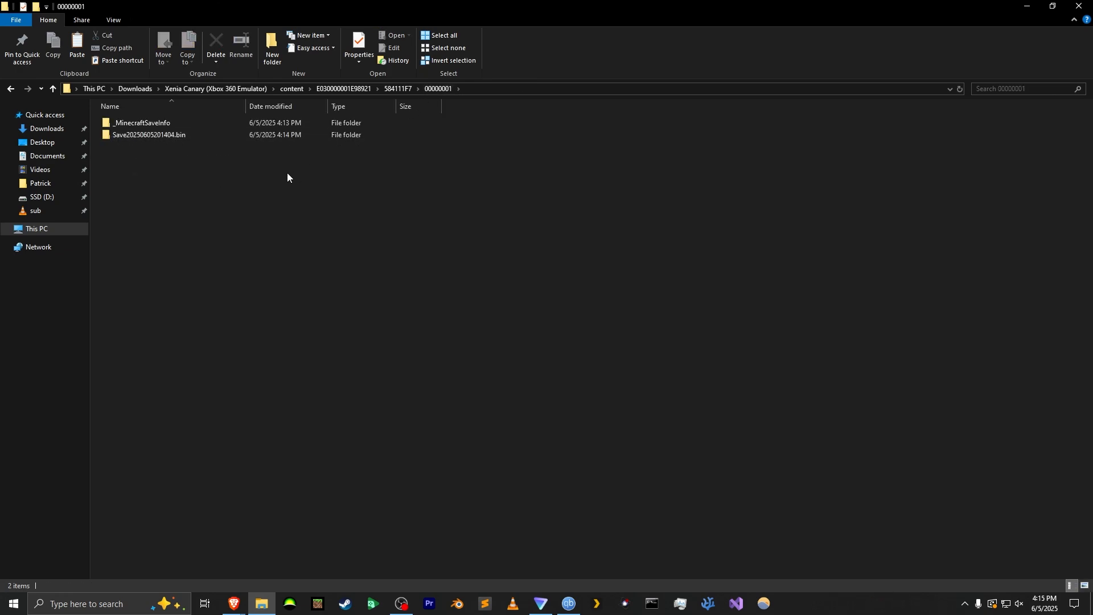
double_click(149, 134)
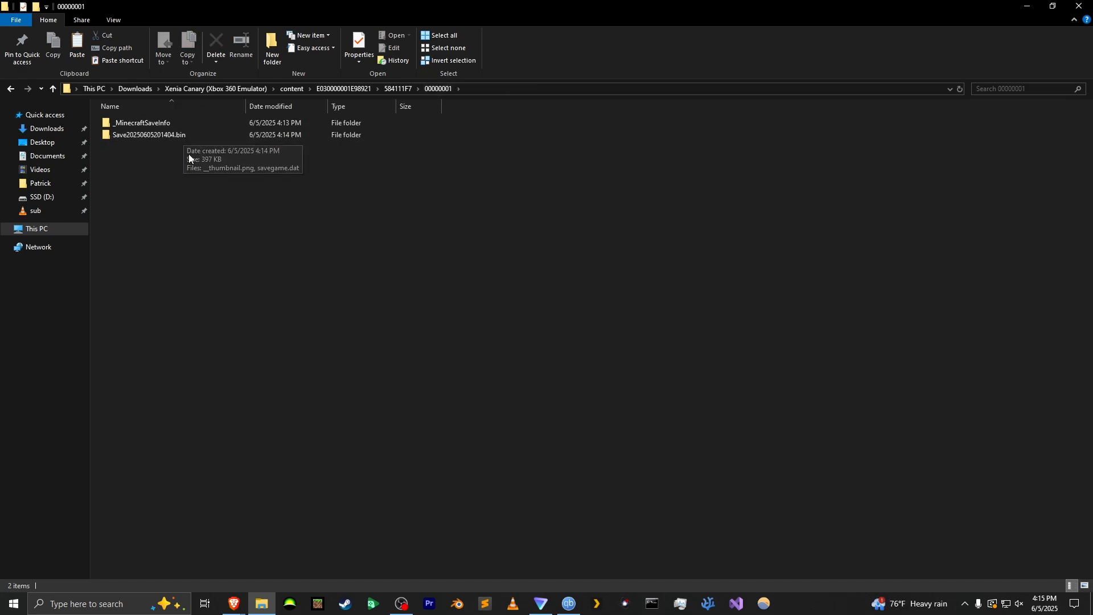
mouse_move(150, 151)
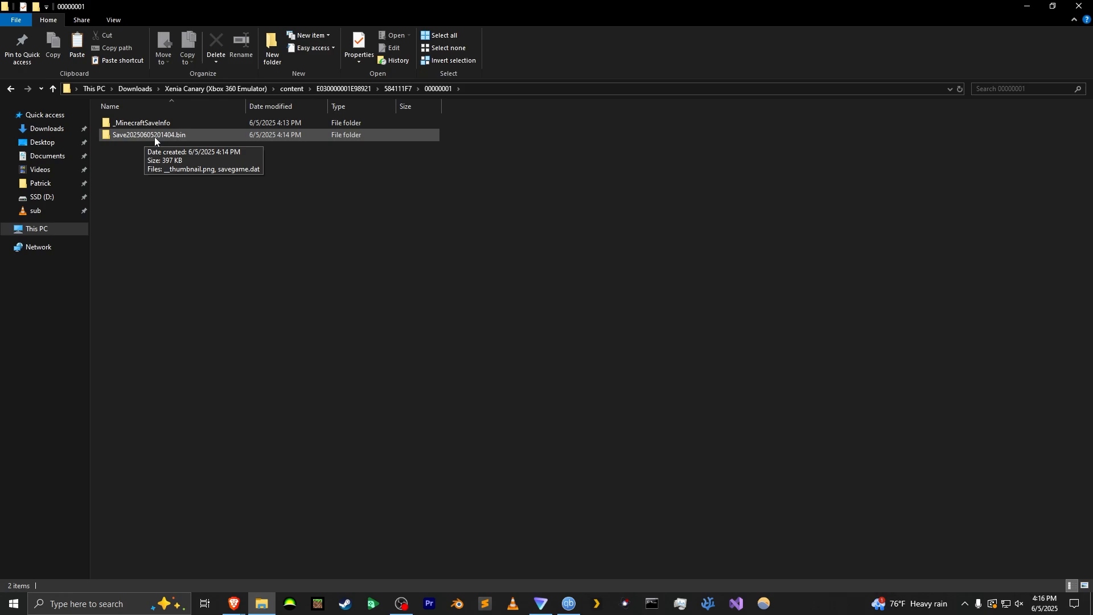
mouse_move(167, 141)
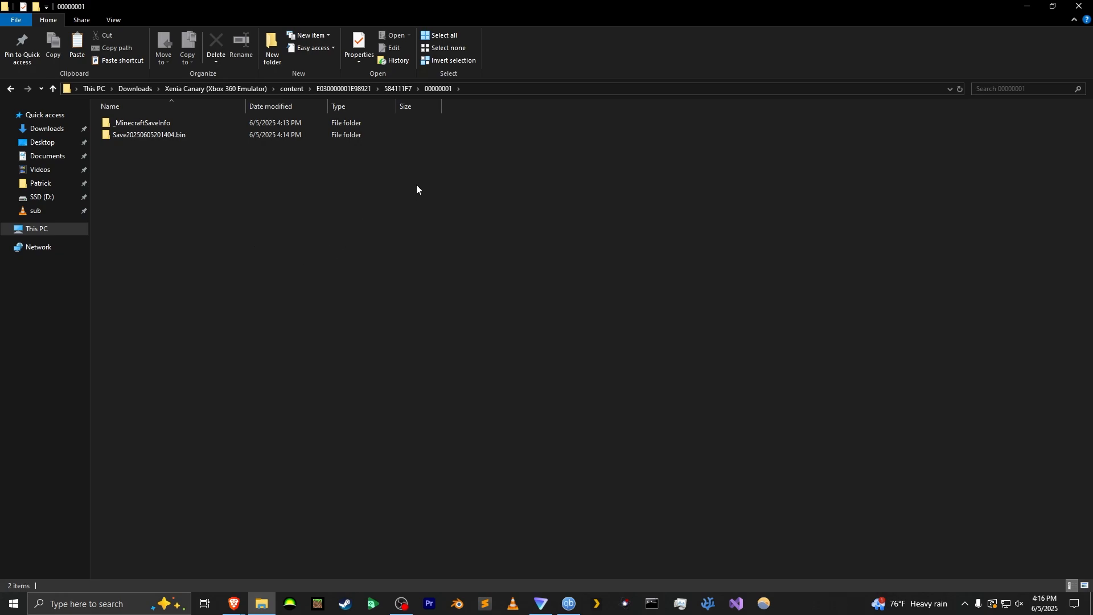
mouse_move(429, 234)
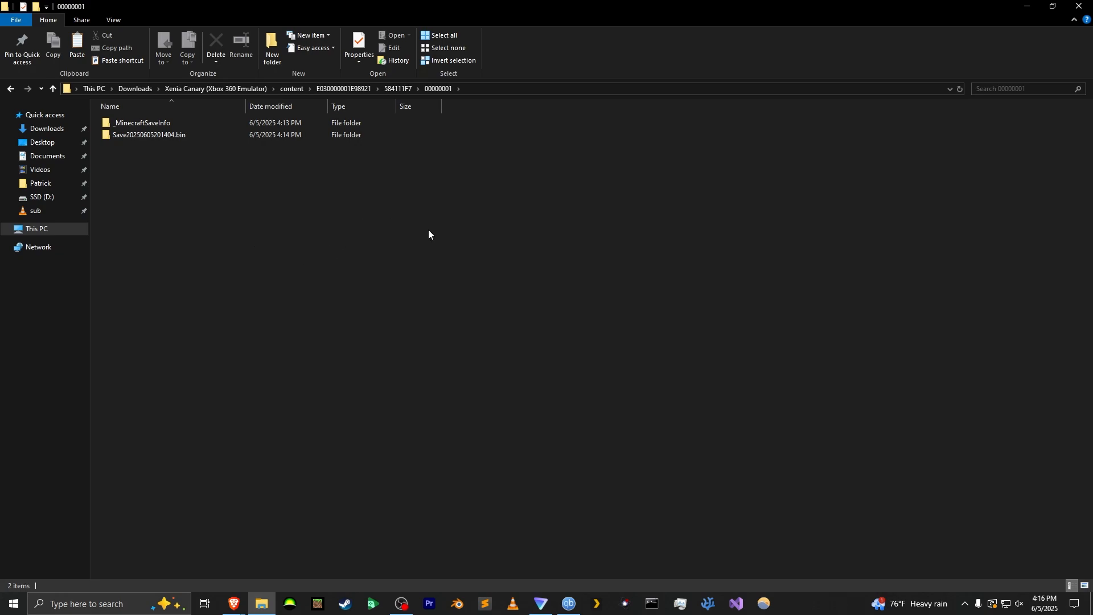
mouse_move(190, 170)
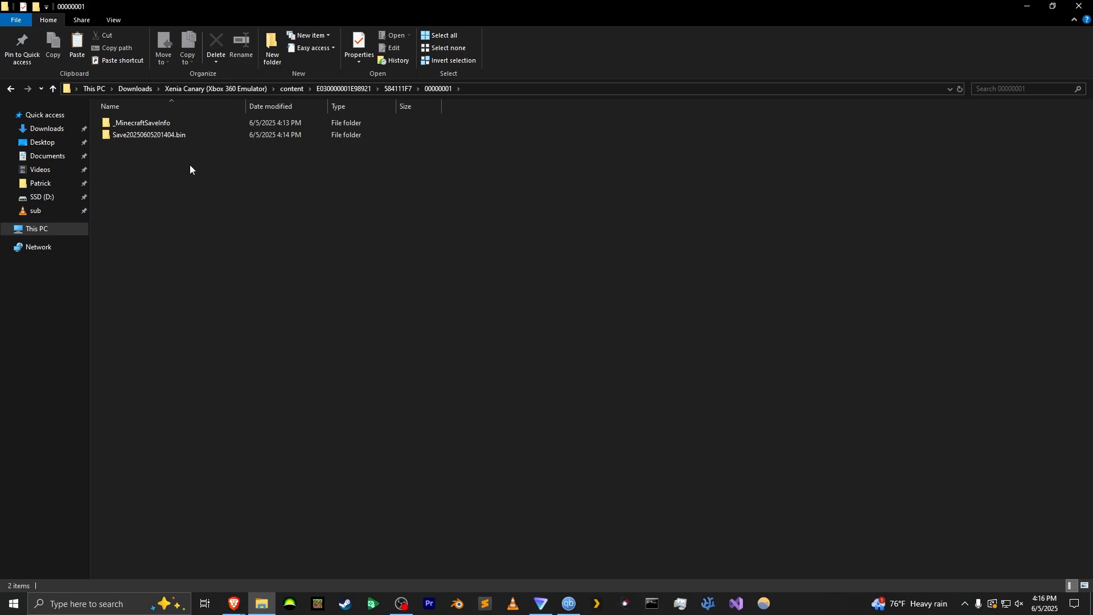
- Select the new world's savegame.dat, then open game files > World Importing & Exporting > Xbox World Template
double_click(149, 134)
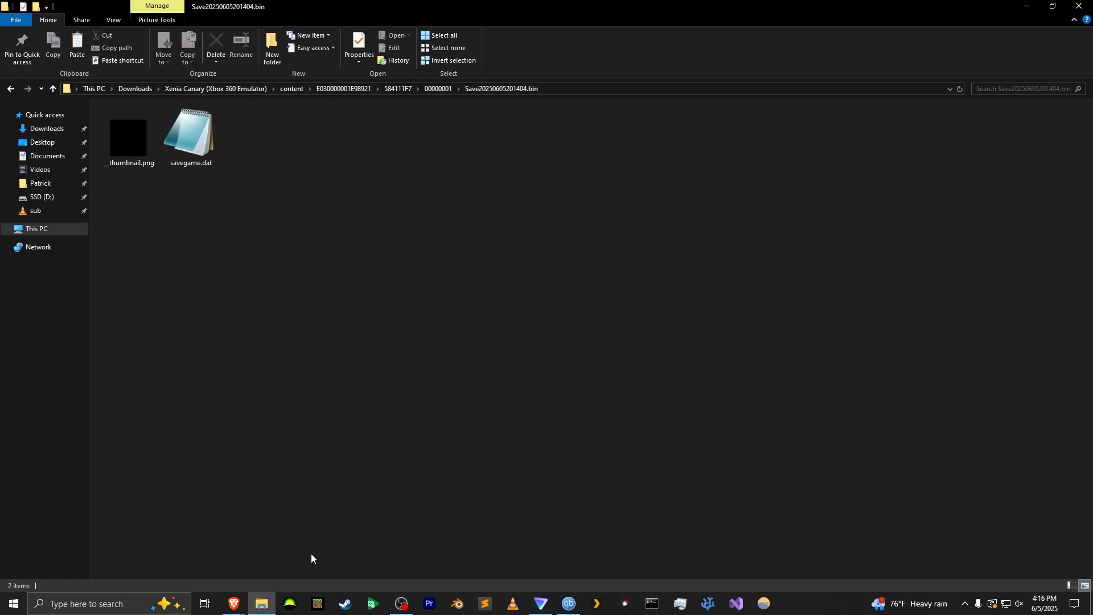
mouse_move(315, 220)
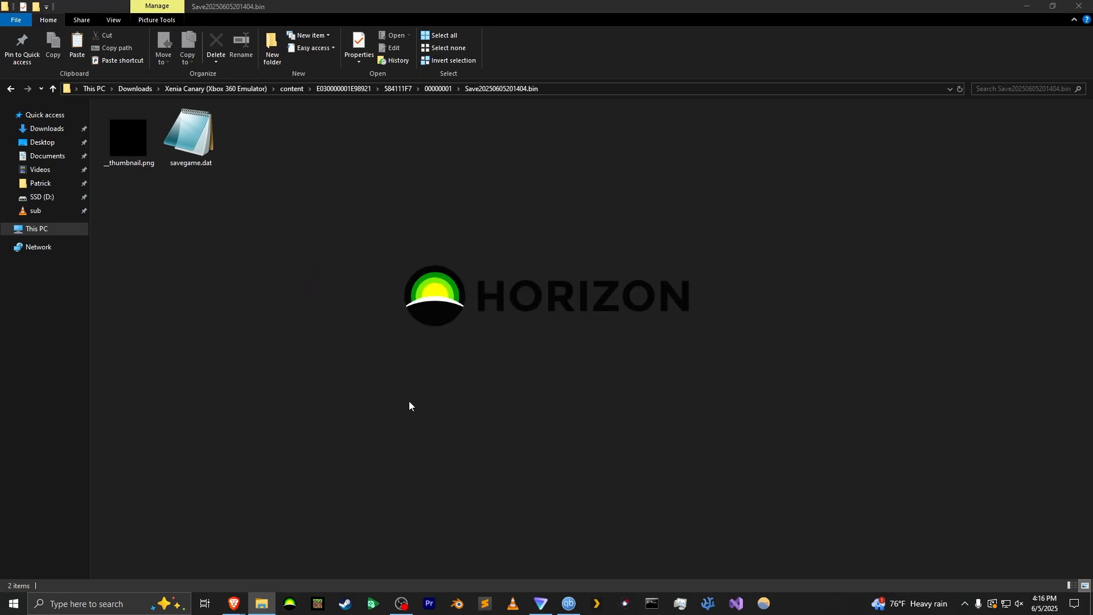
click(289, 603)
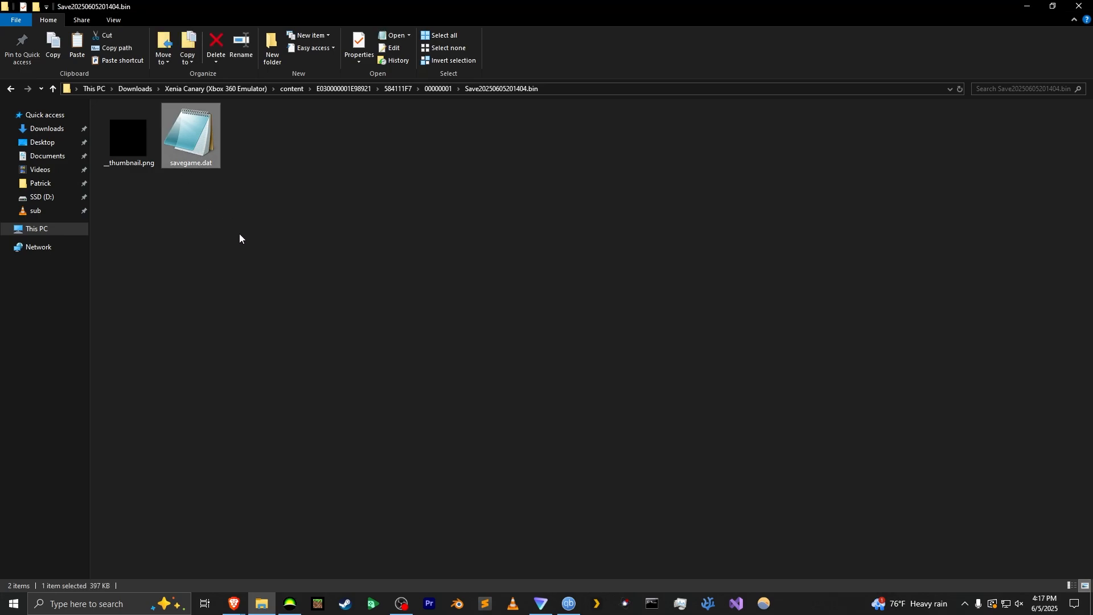
click(215, 89)
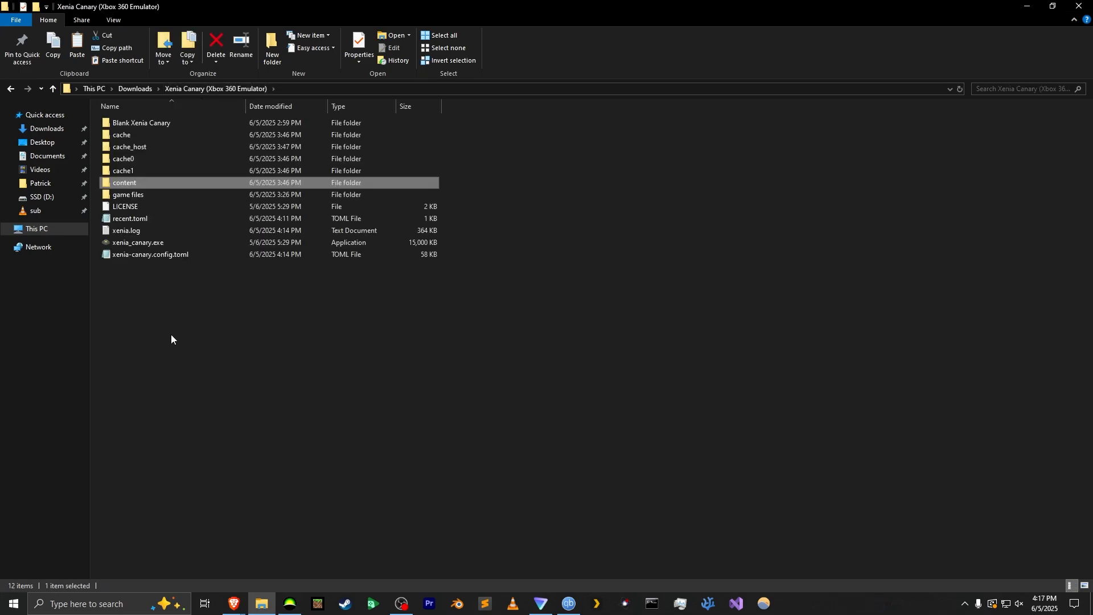
double_click(129, 195)
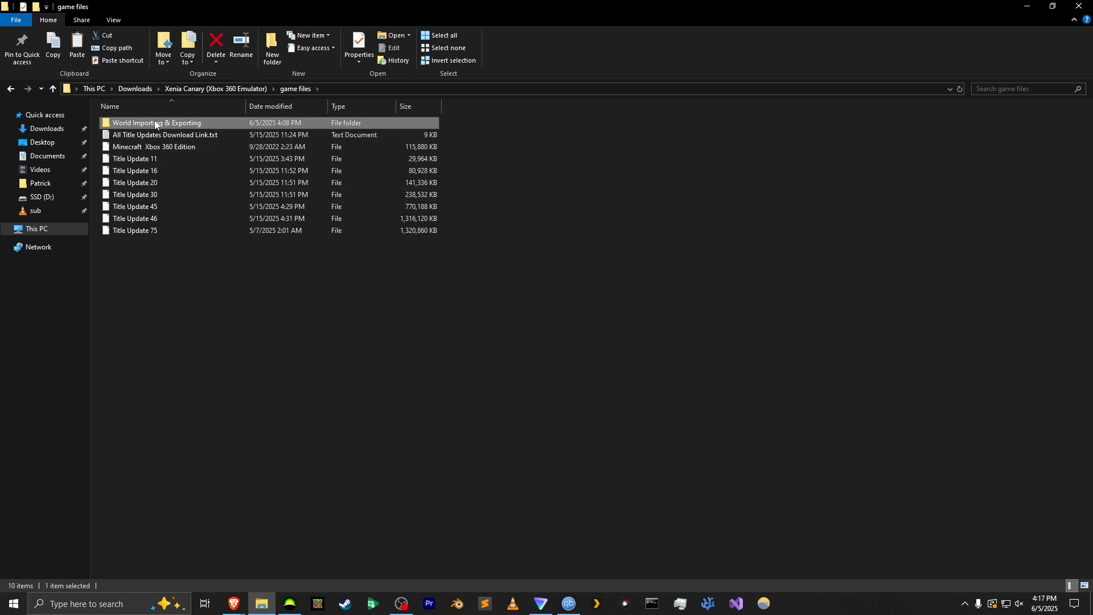
double_click(156, 123)
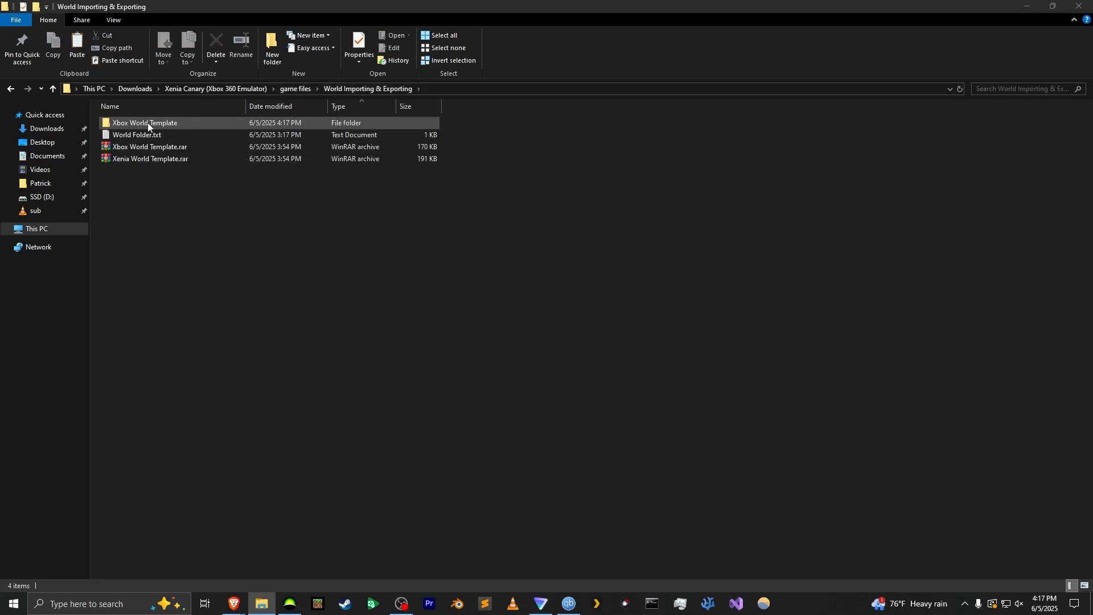
double_click(144, 123)
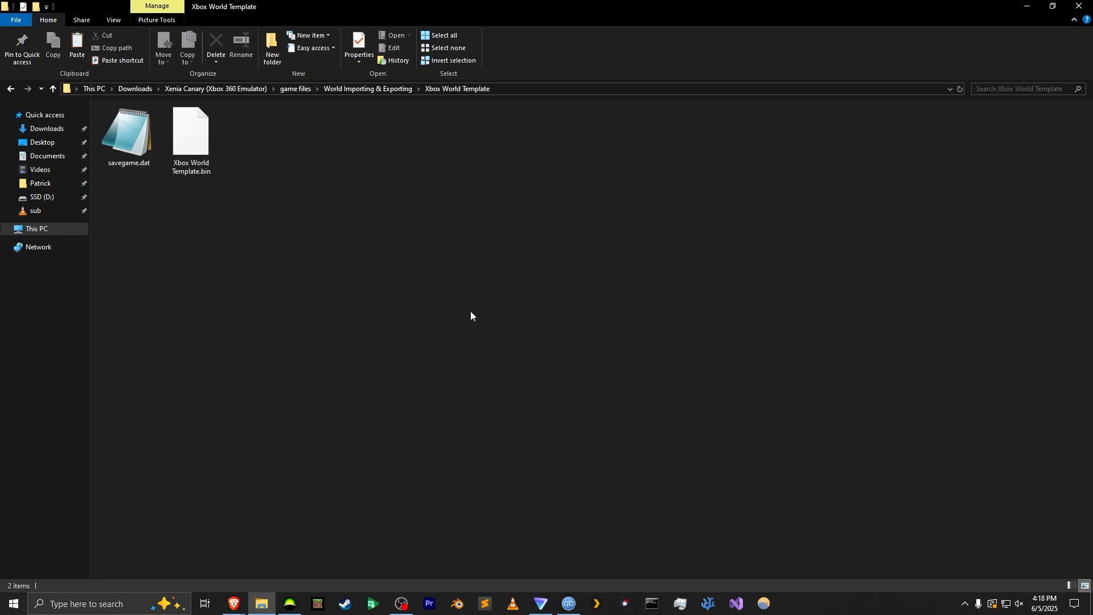
click(288, 604)
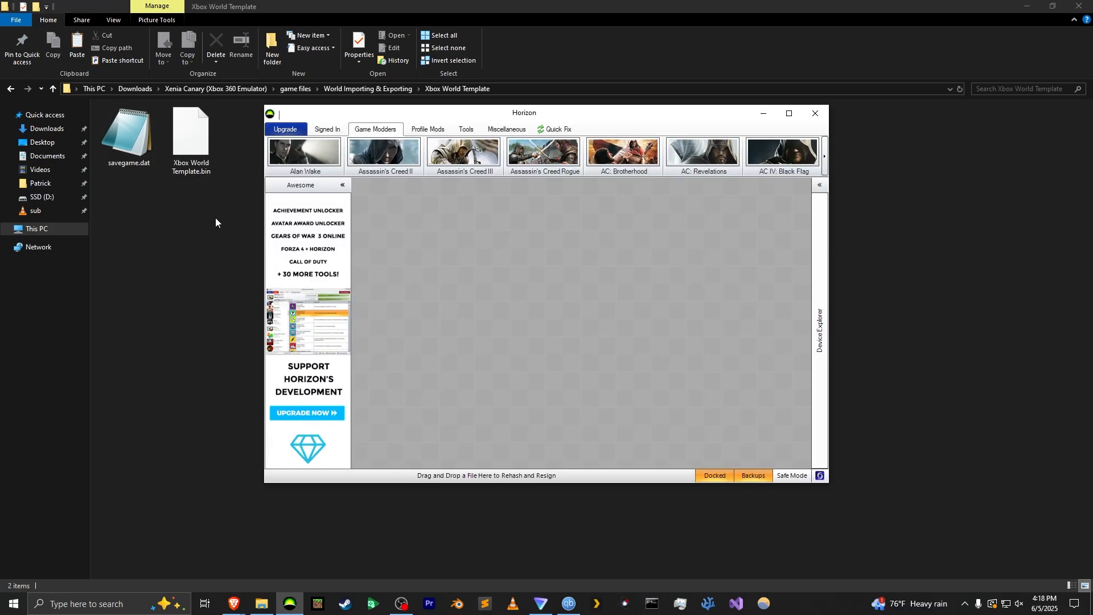
- Replace savegame.dat inside Xbox World Template.bin with the Xenia world's savegame.dat and dismiss the confirmation
click(190, 136)
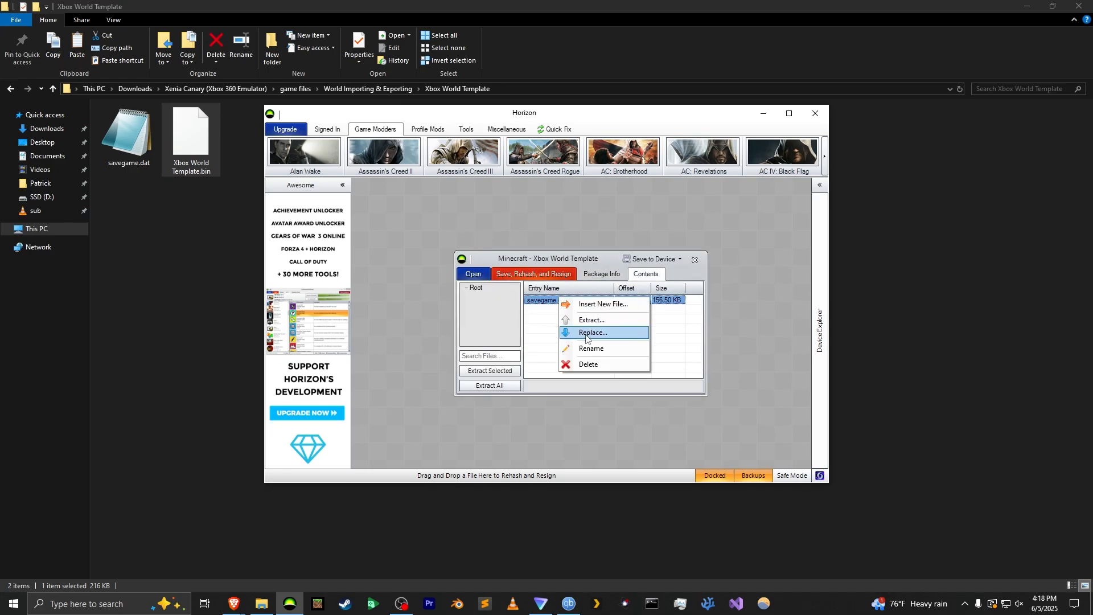
click(591, 332)
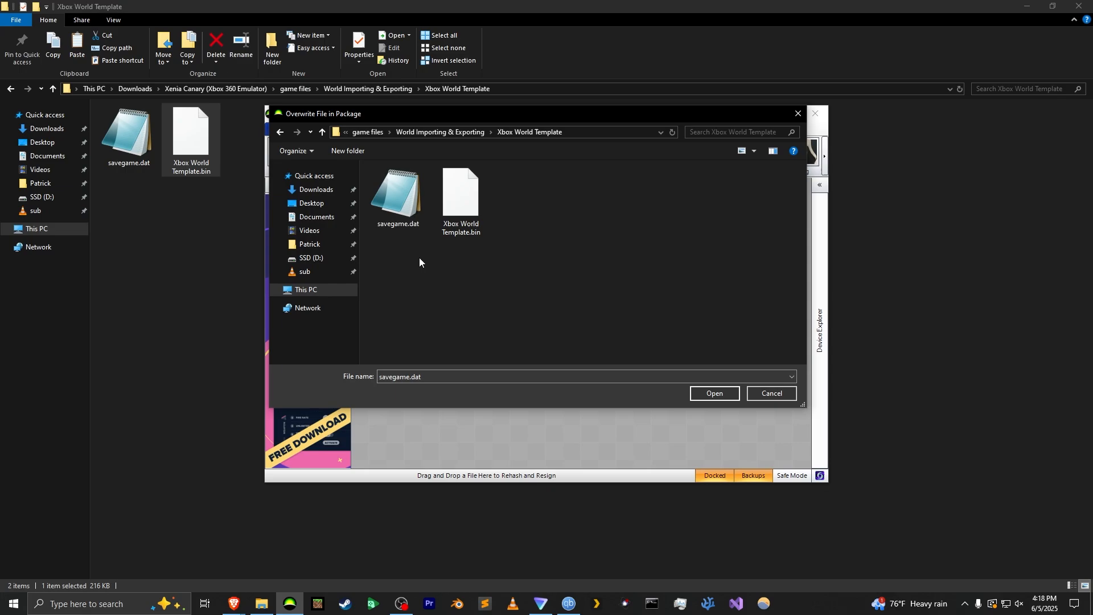
click(128, 133)
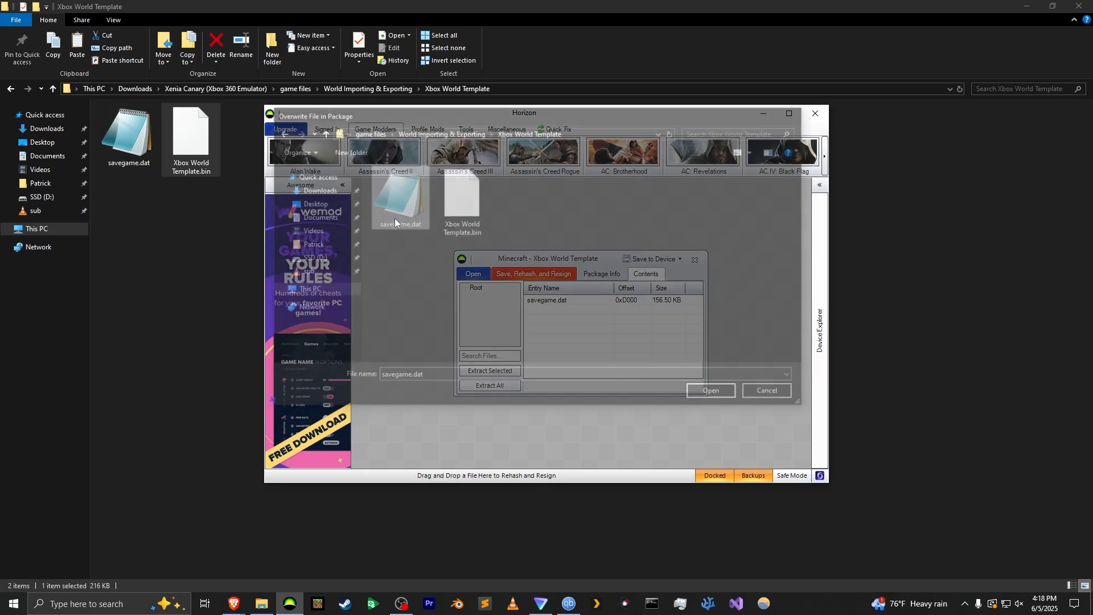
click(710, 389)
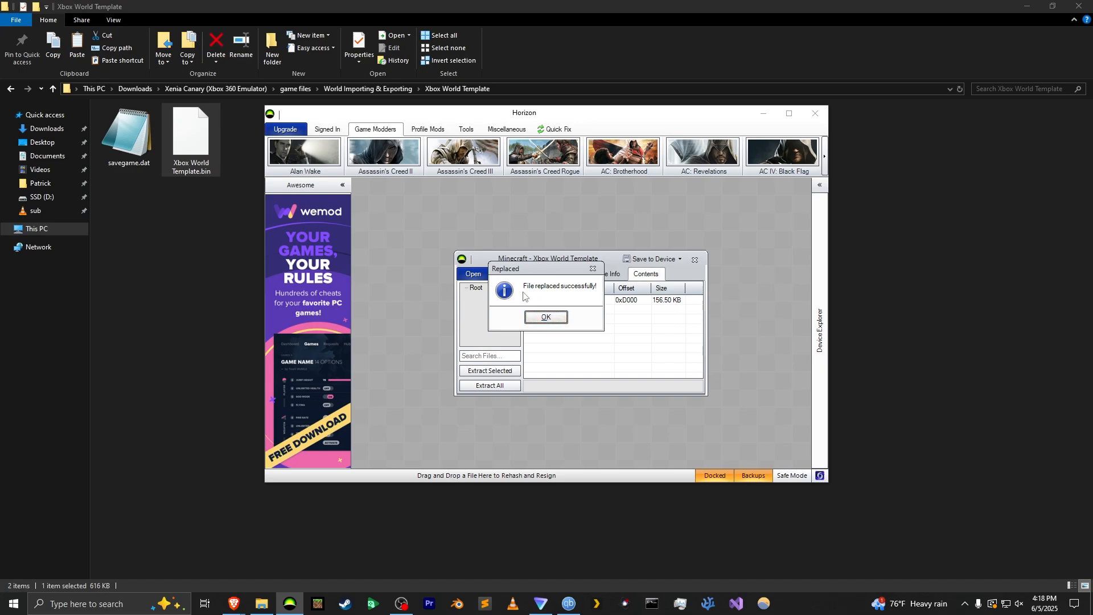
click(546, 316)
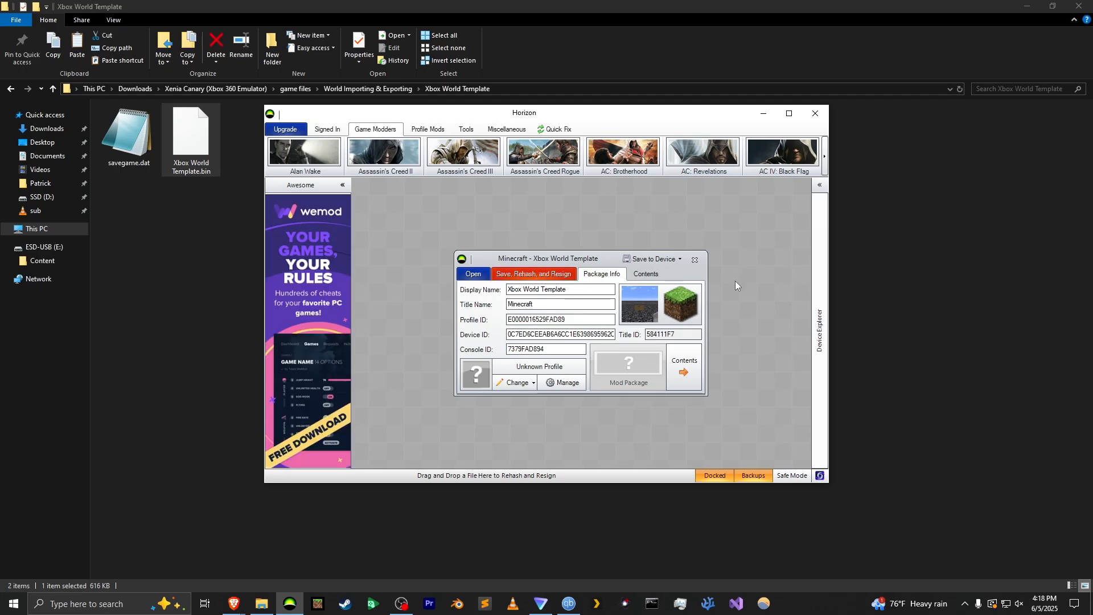
click(651, 258)
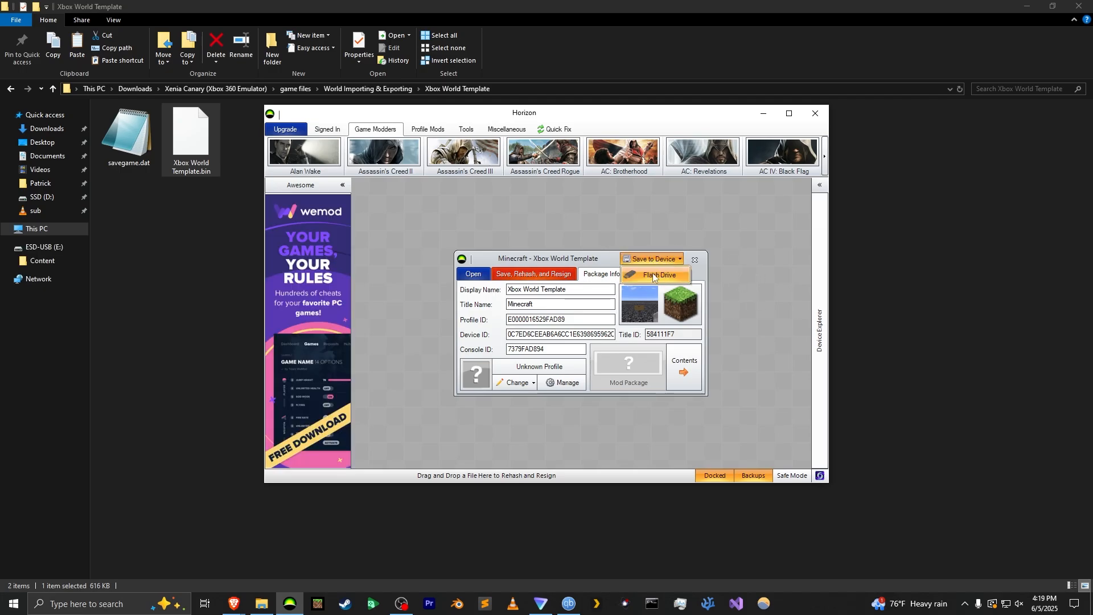